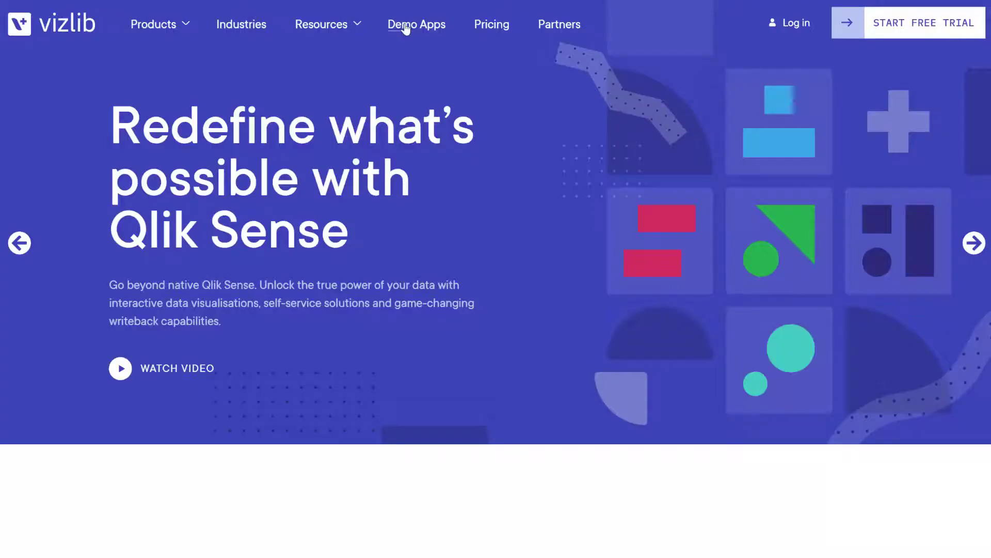
Go to the Vizlib Demo Apps page and search for 'writeback'
click(416, 25)
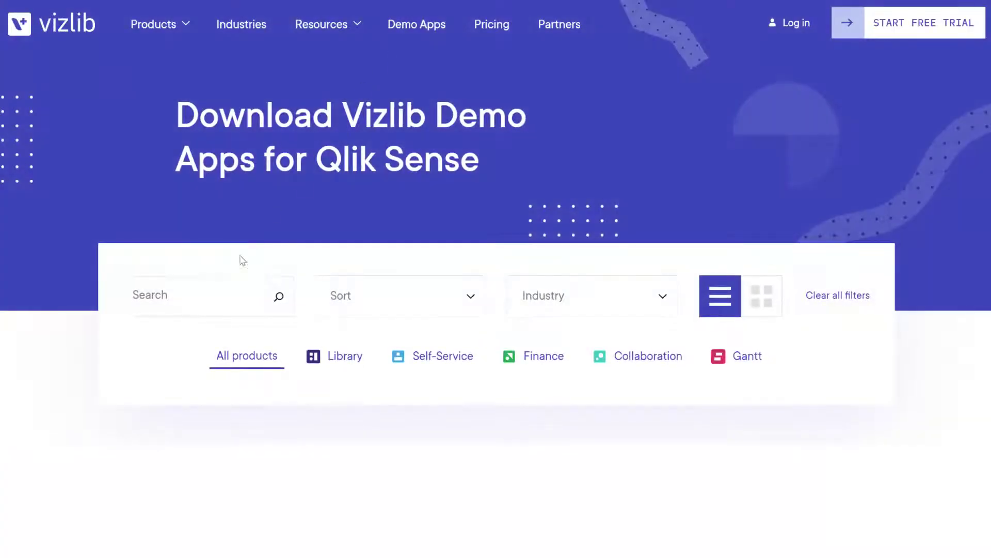
text(write)
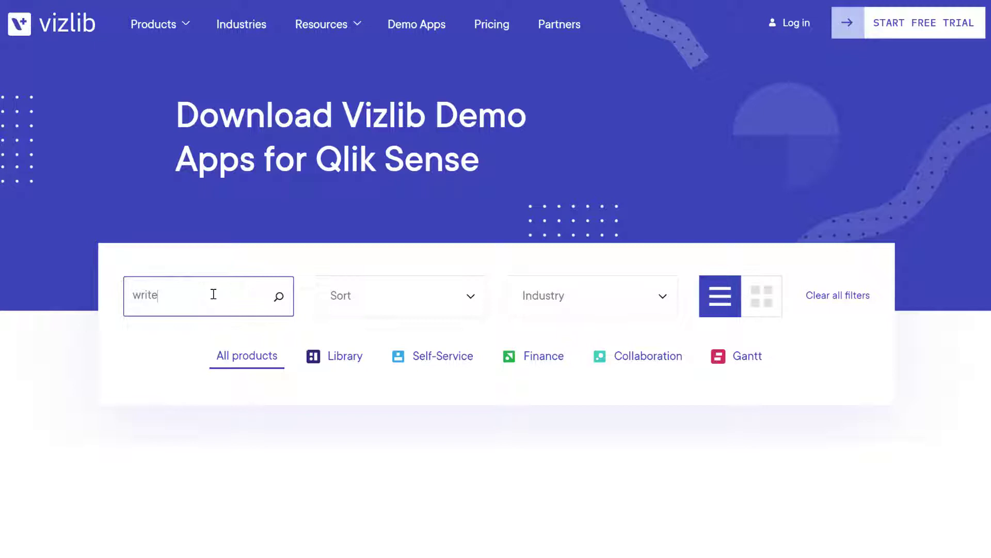
text(back)
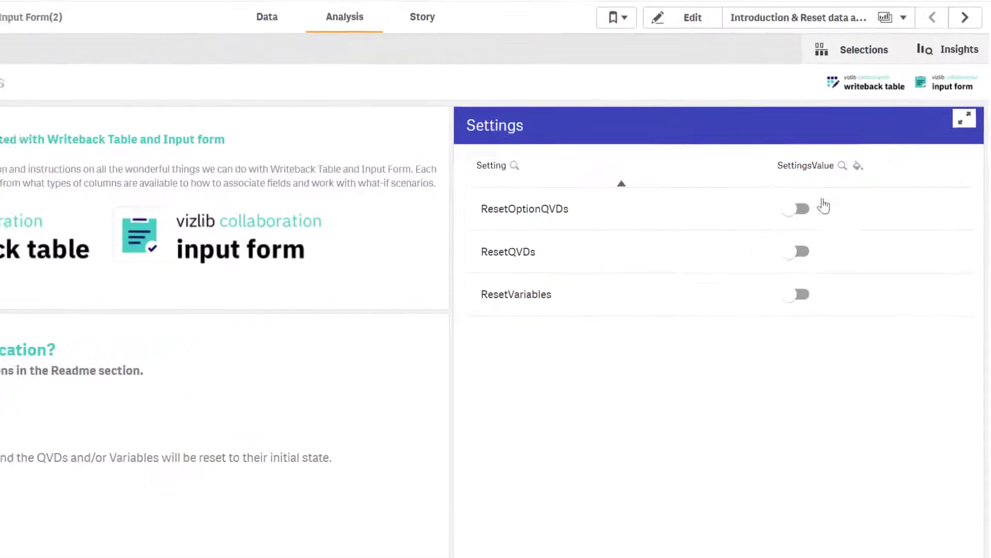
Switch on ResetOptionQVDs, ResetQVDs and ResetVariables, then submit with Update
click(796, 209)
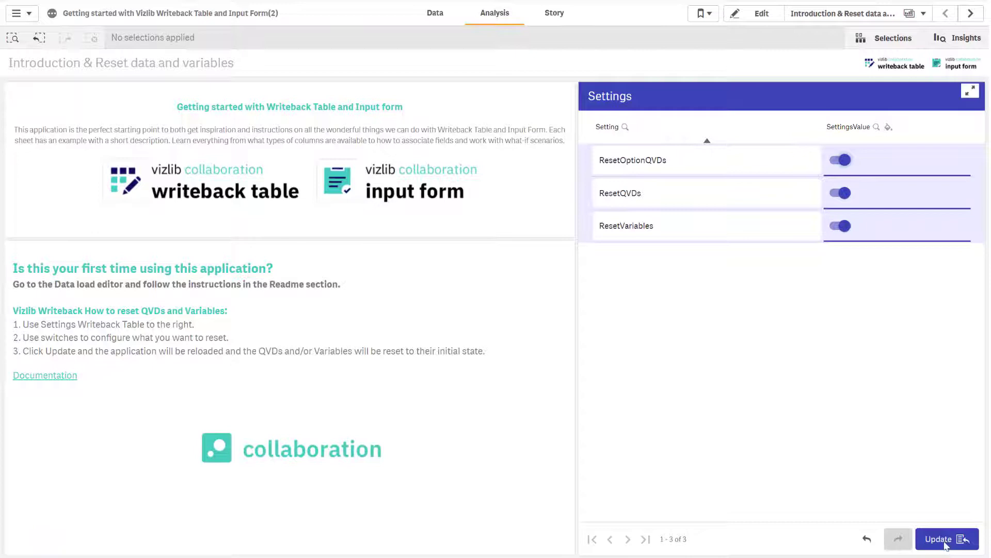
click(944, 539)
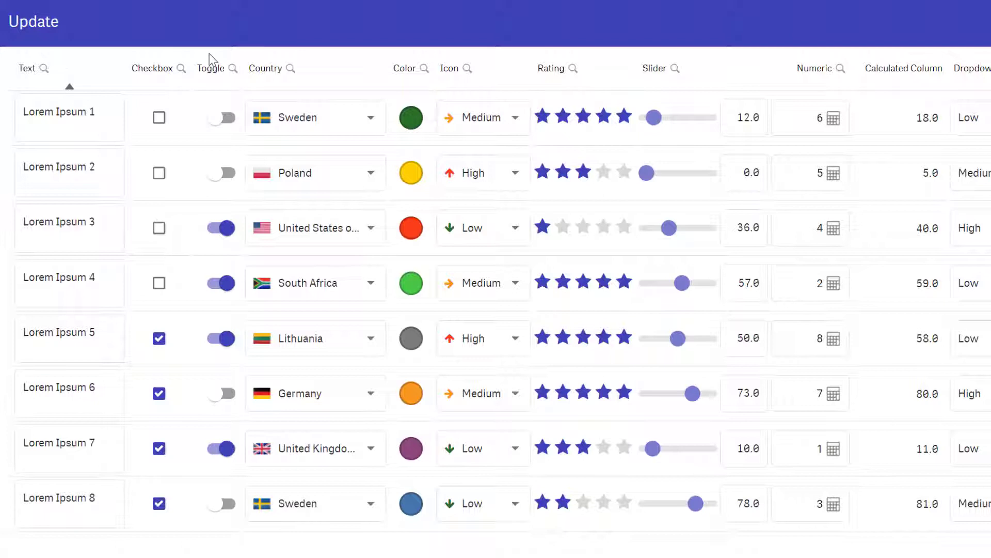
Tick the first row's checkbox, turn its toggle on, and append 'more rows' to its text
click(69, 118)
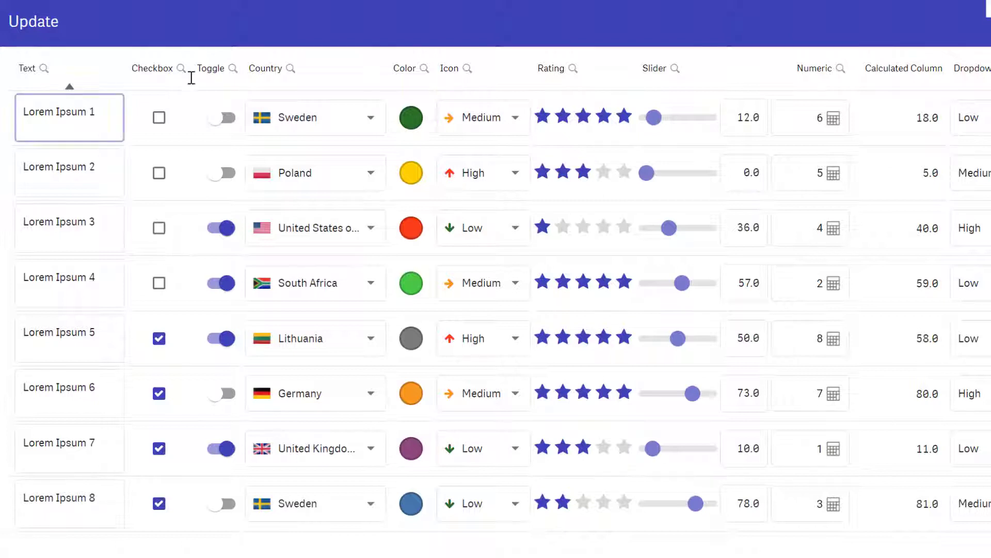
click(220, 117)
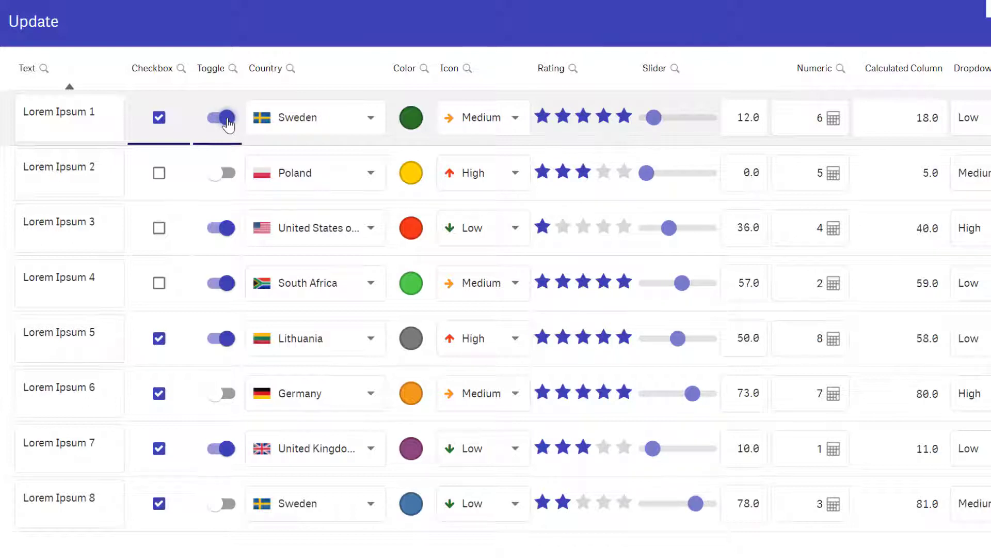
click(70, 117)
text( more)
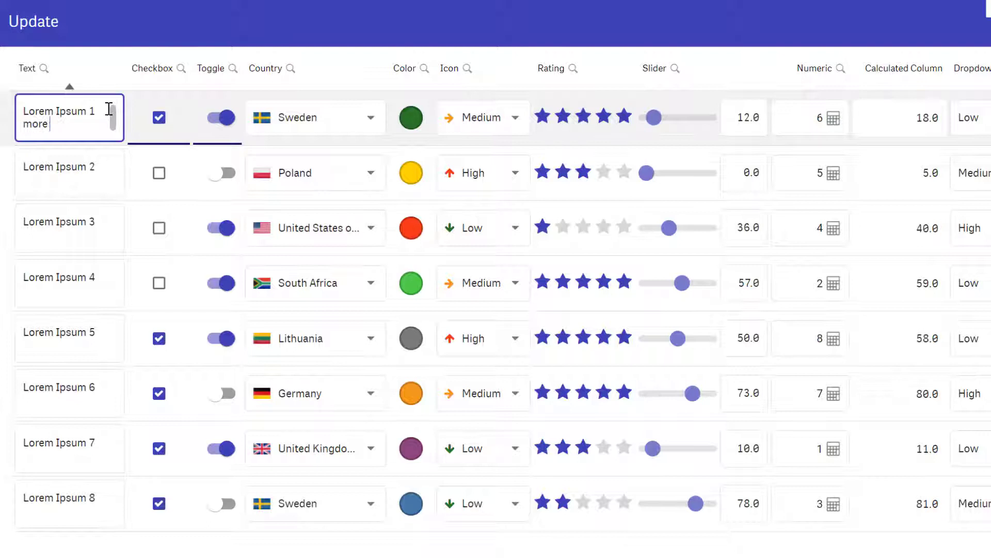
text(rows)
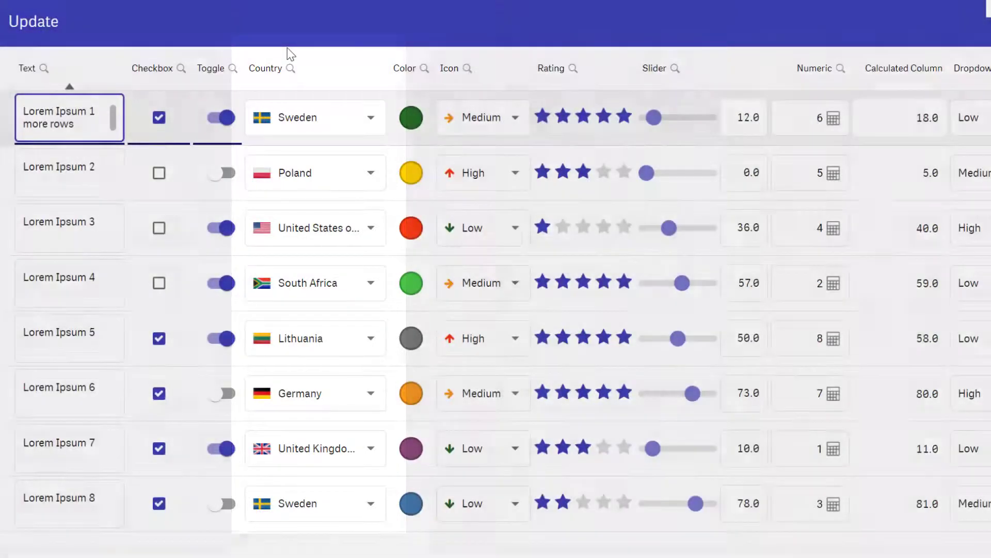
Make the first row purple with four stars, slider 58 and numeric value 14
click(411, 117)
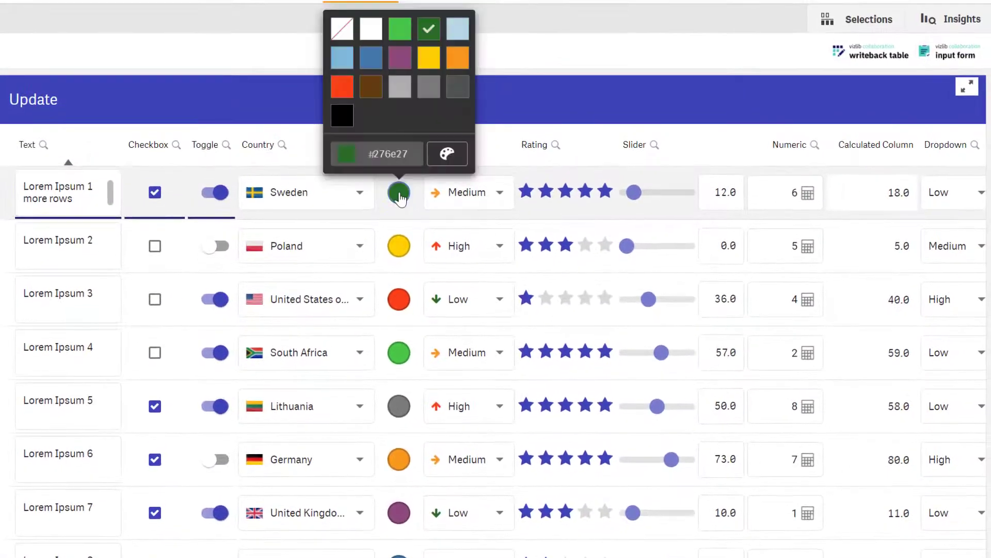
click(399, 57)
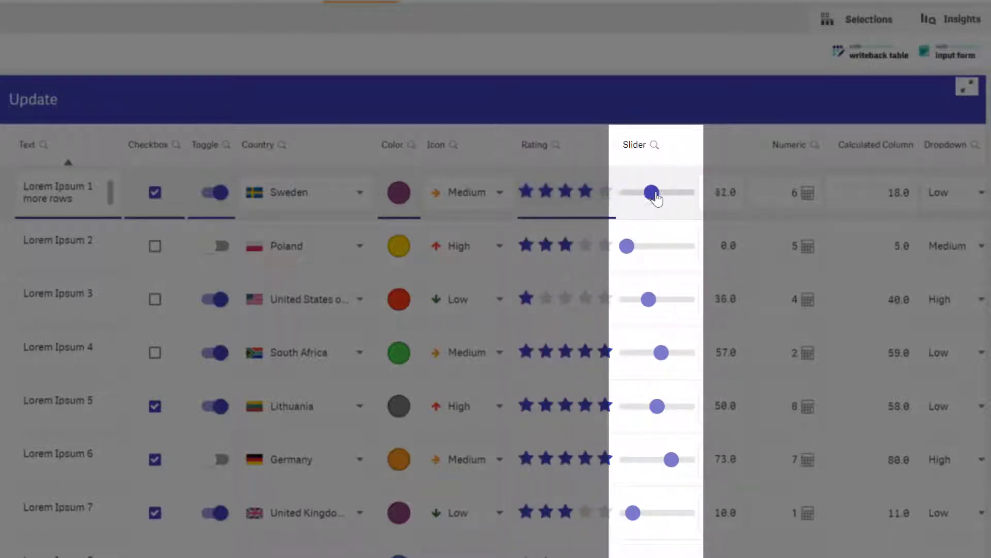
drag(652, 192, 662, 192)
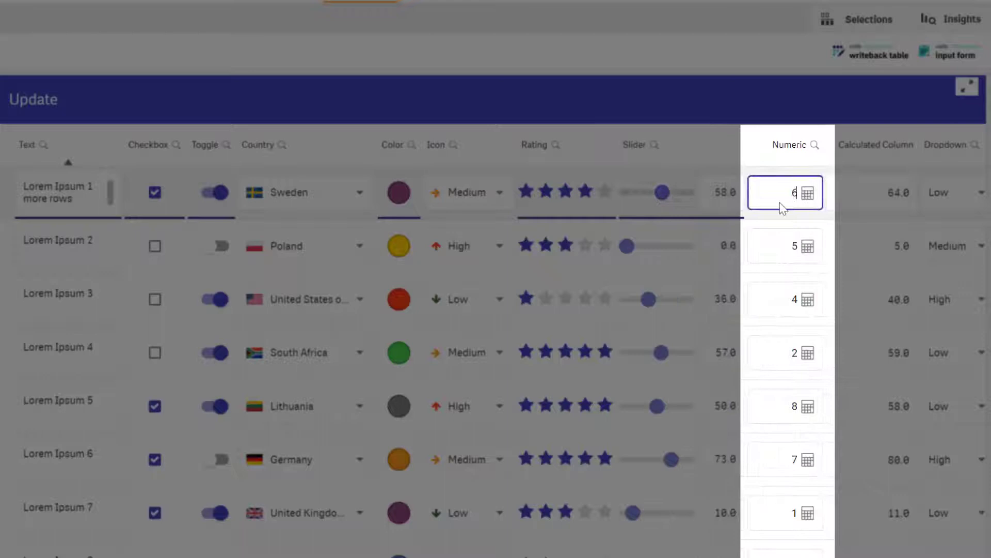
text(14)
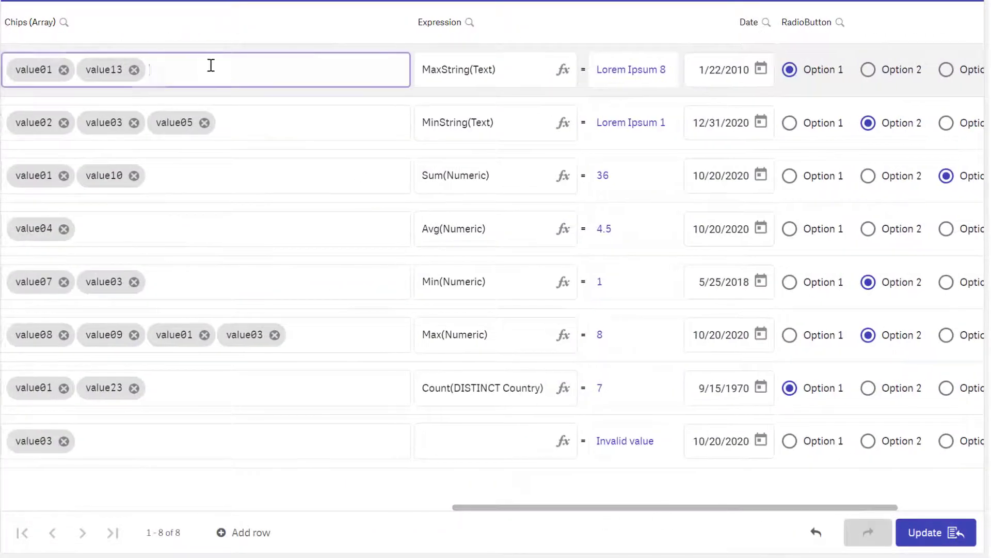
Add the chips 'more long values', 'or just', 'something with', 'comma between' to row one
text(more long valu)
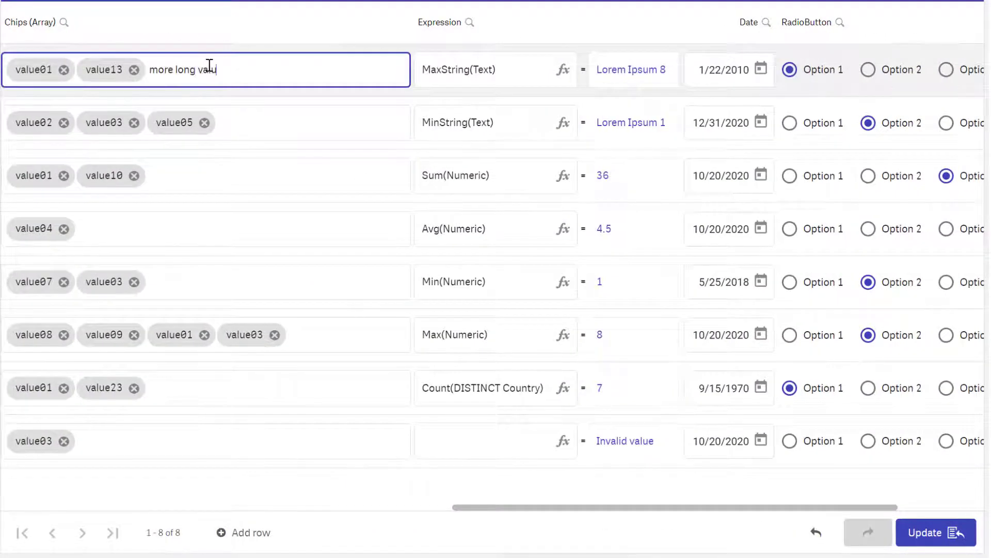
text(or just)
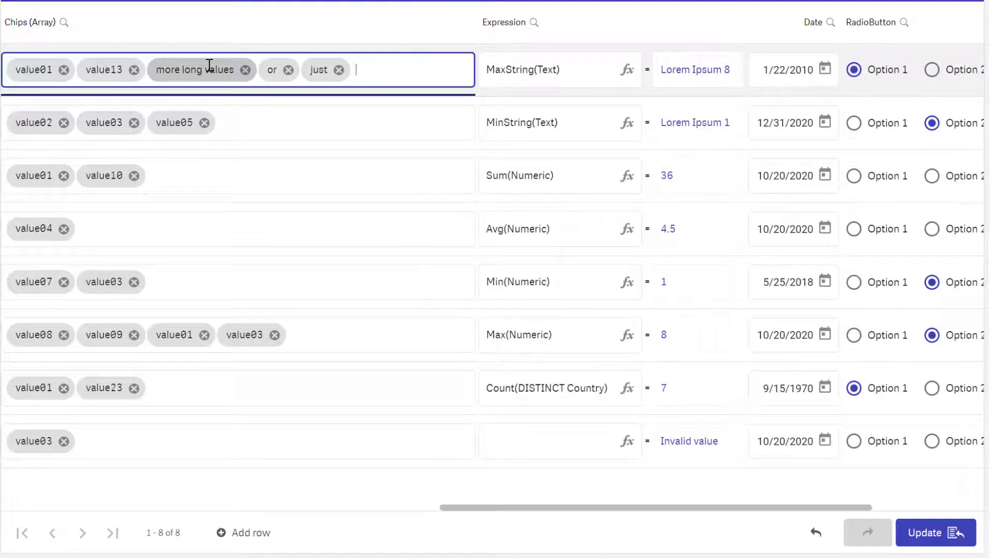
text(something with)
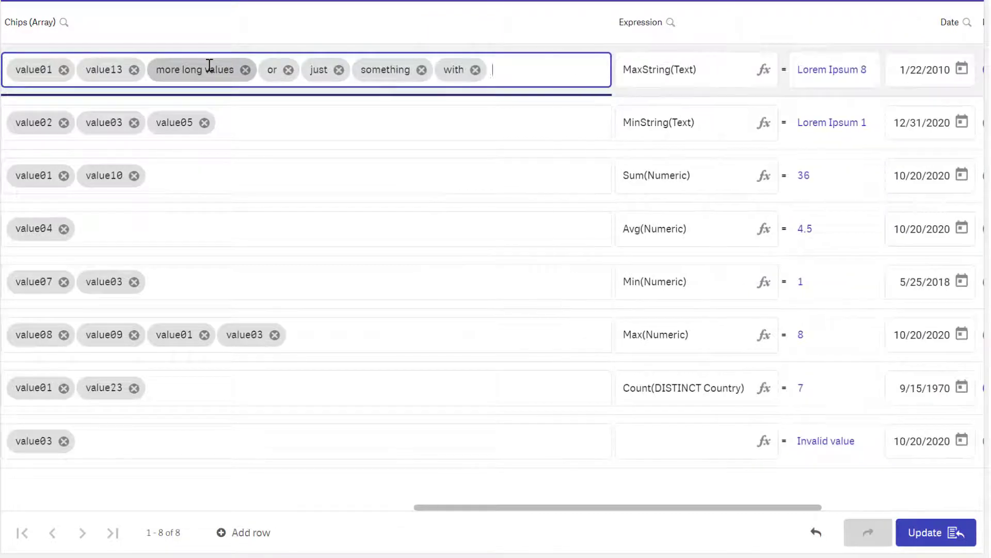
text(comma bettween)
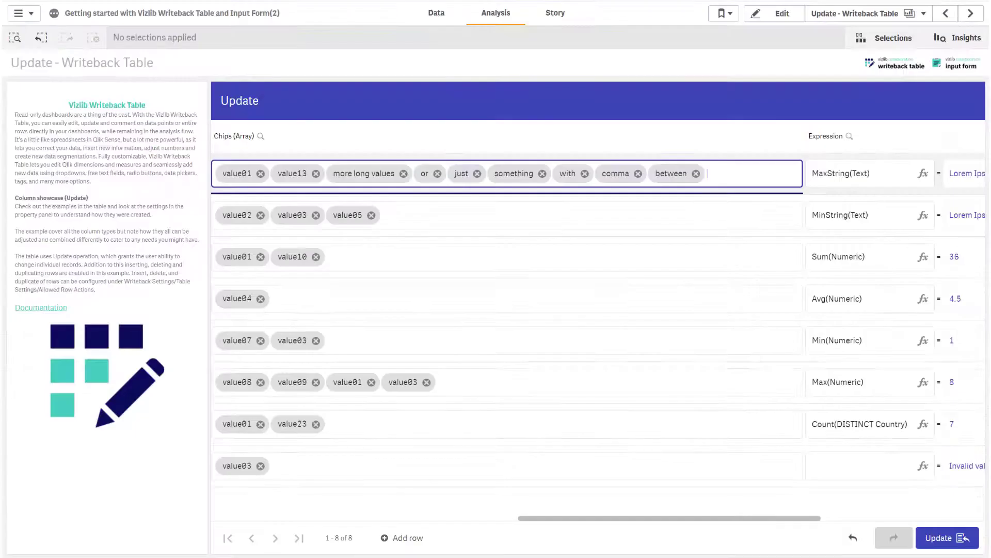
Open the first row's expression editor and cancel without changes
scroll(right, 3)
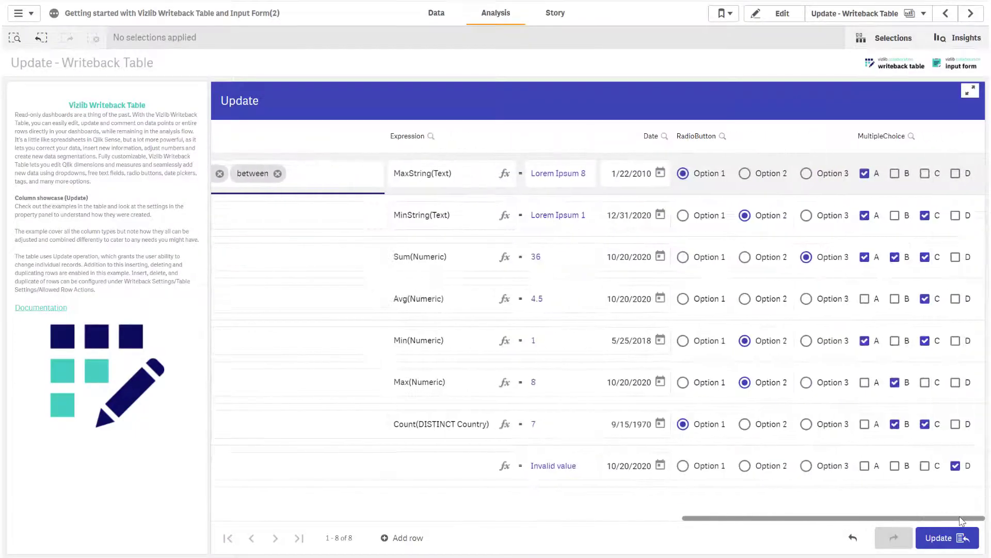
click(442, 173)
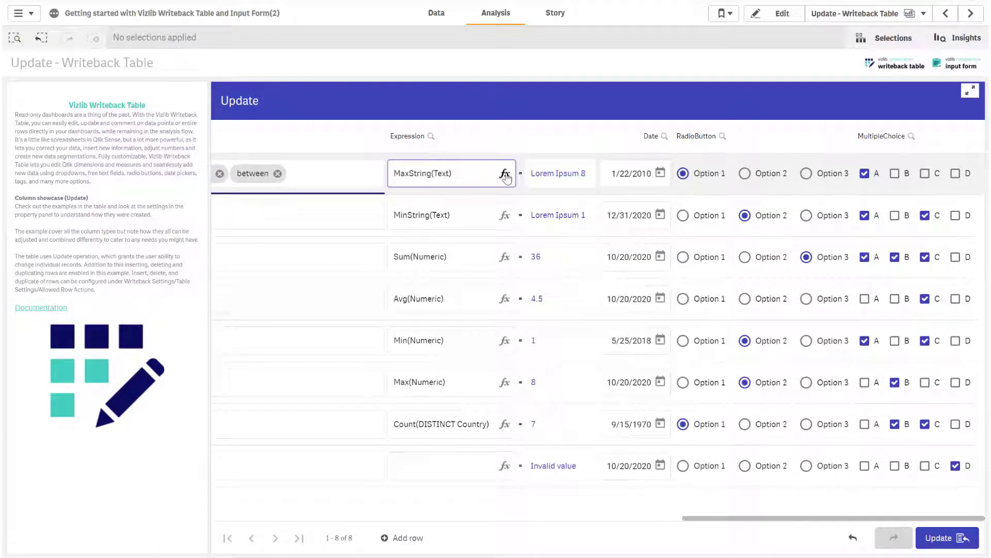
click(505, 173)
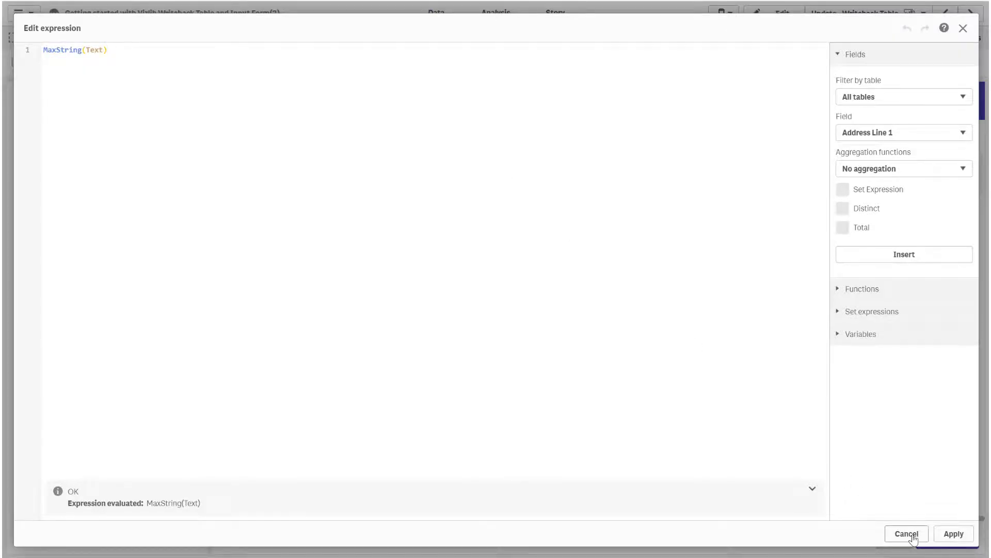
click(905, 533)
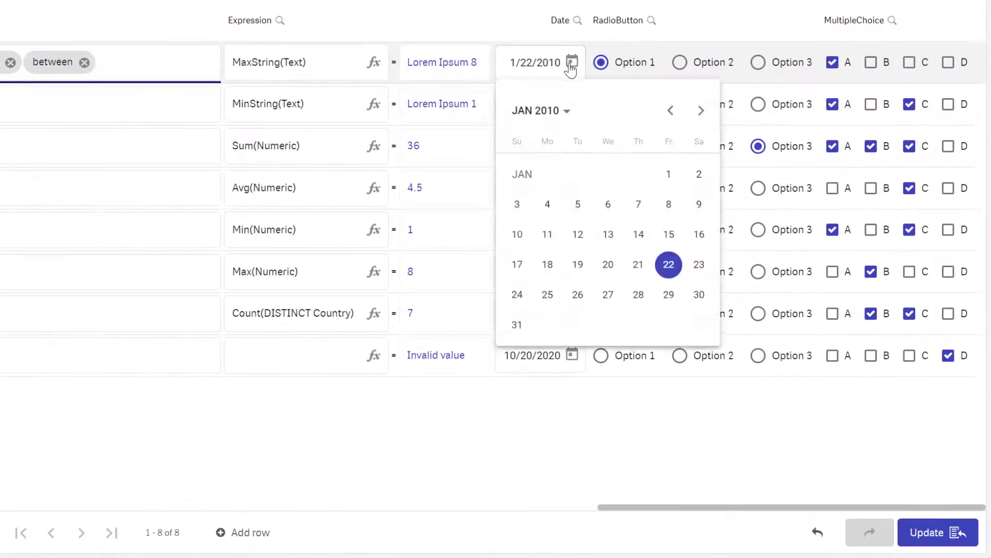
Set the first row's date to 2/17/2000 and choose Option 2
click(535, 110)
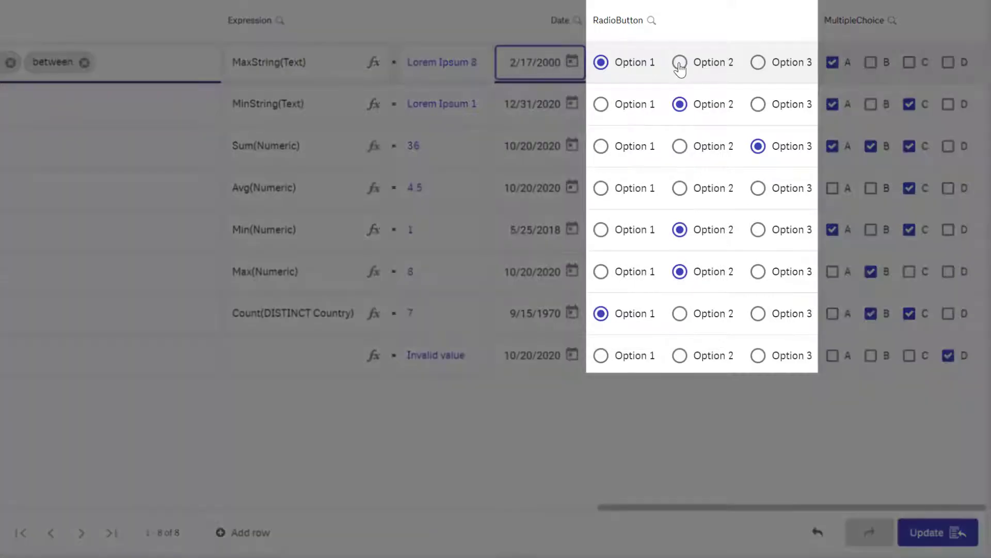
click(679, 61)
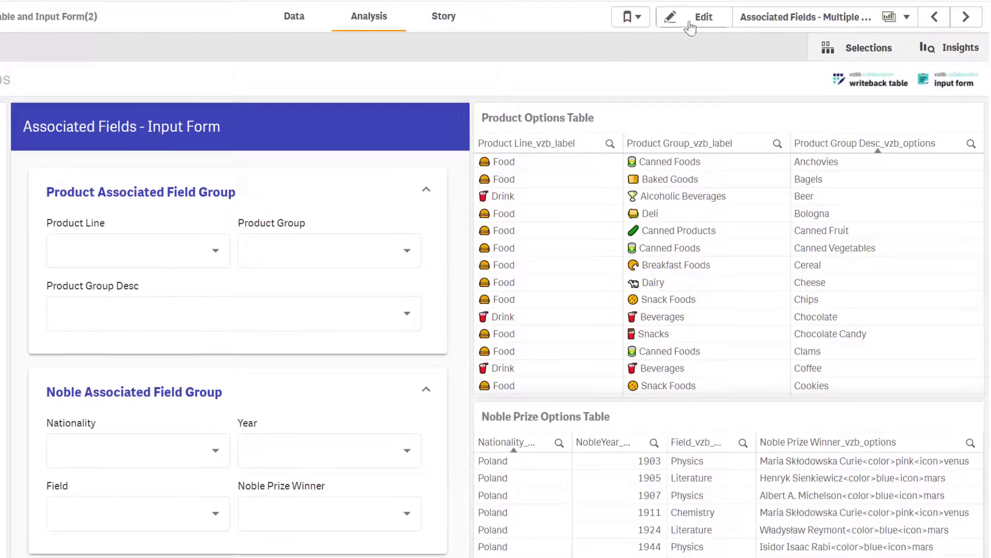
click(693, 17)
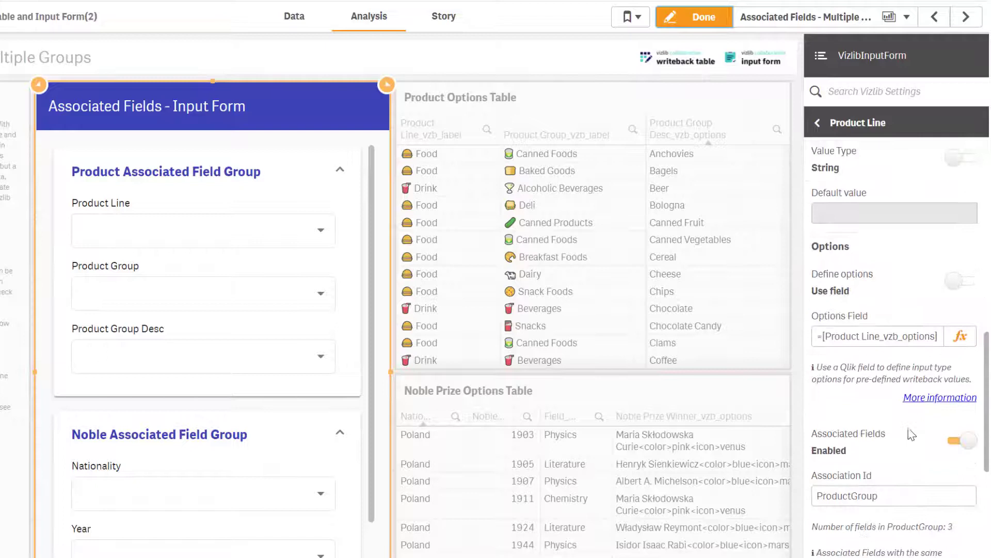
scroll(down, 3)
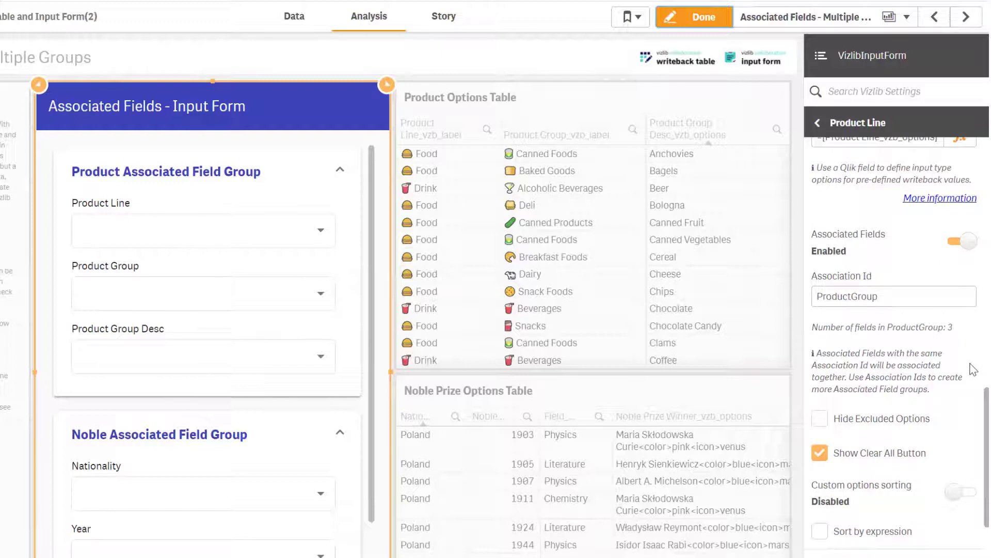
mouse_move(960, 354)
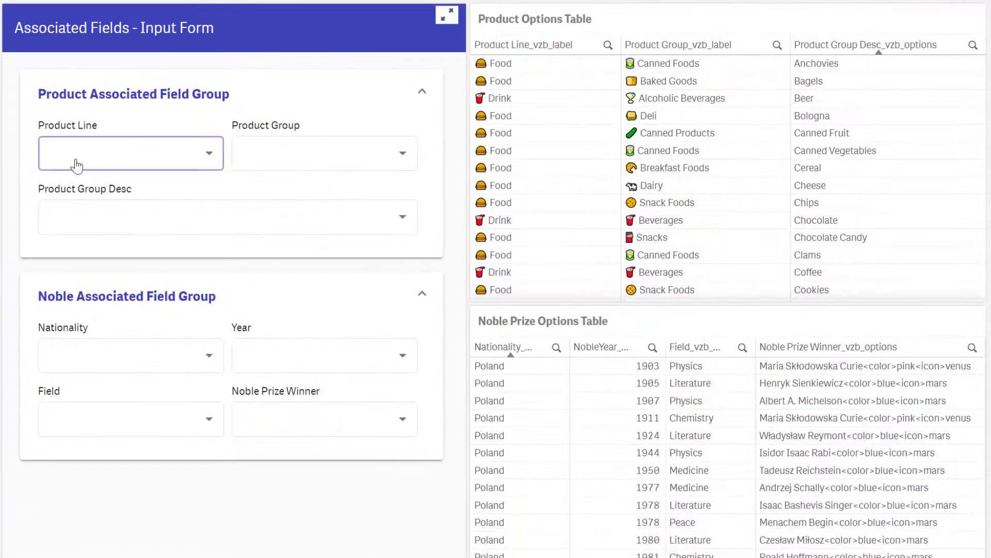
Pick Food, Baking Goods and Sugar for the Product line, group and description
click(130, 153)
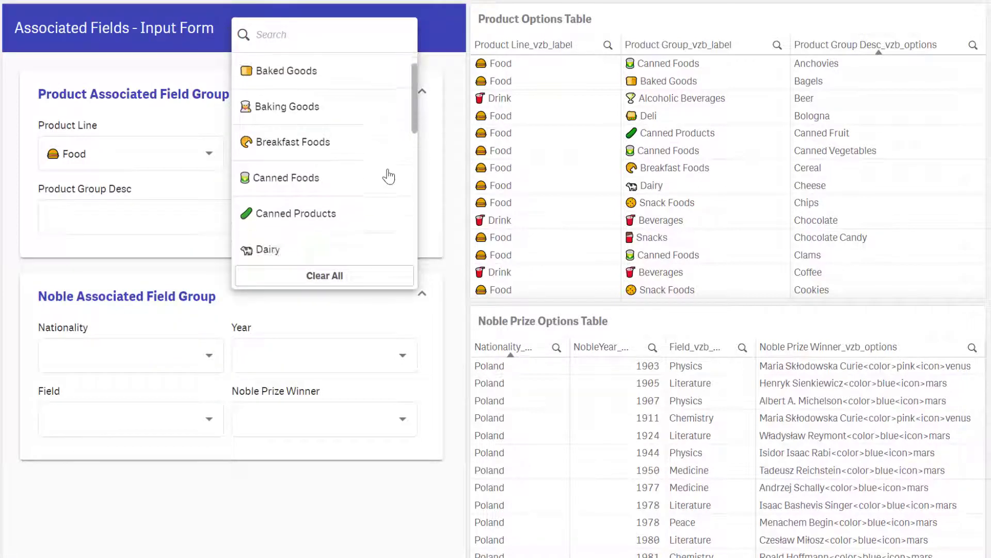
scroll(down, 3)
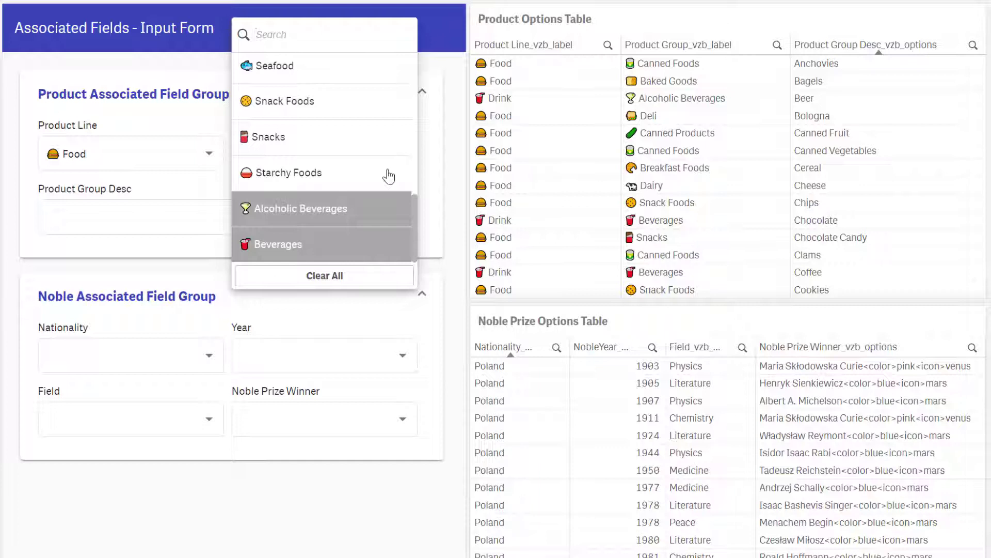
mouse_move(240, 214)
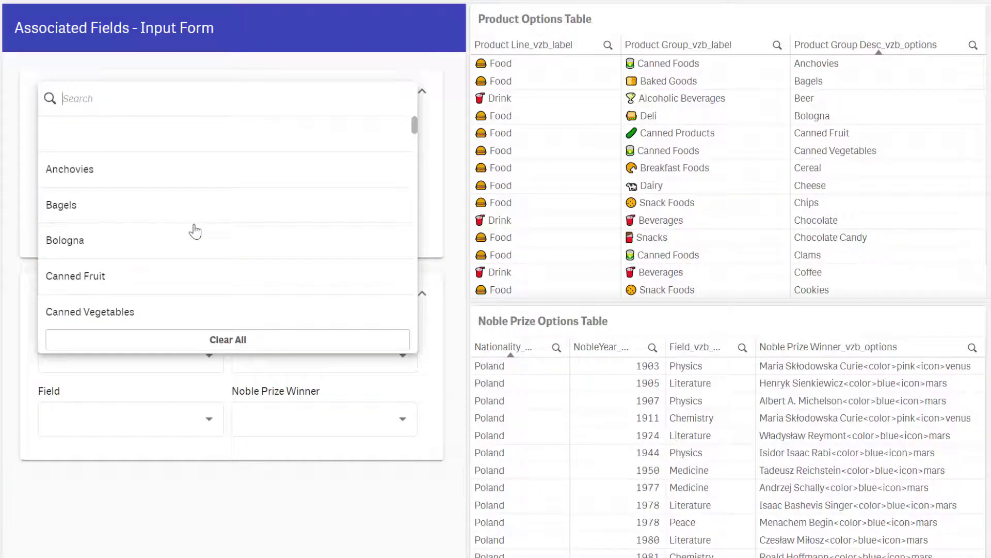
scroll(down, 3)
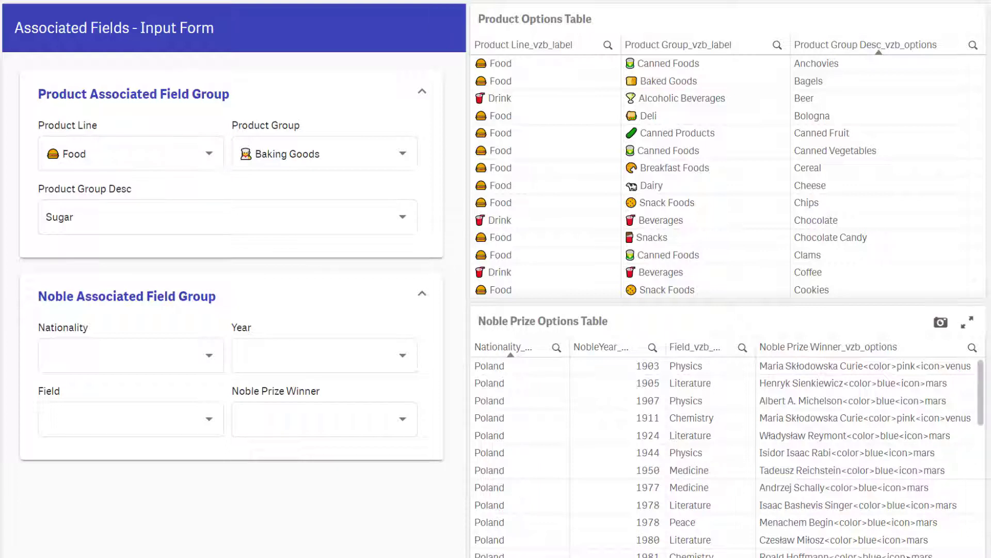
mouse_move(967, 493)
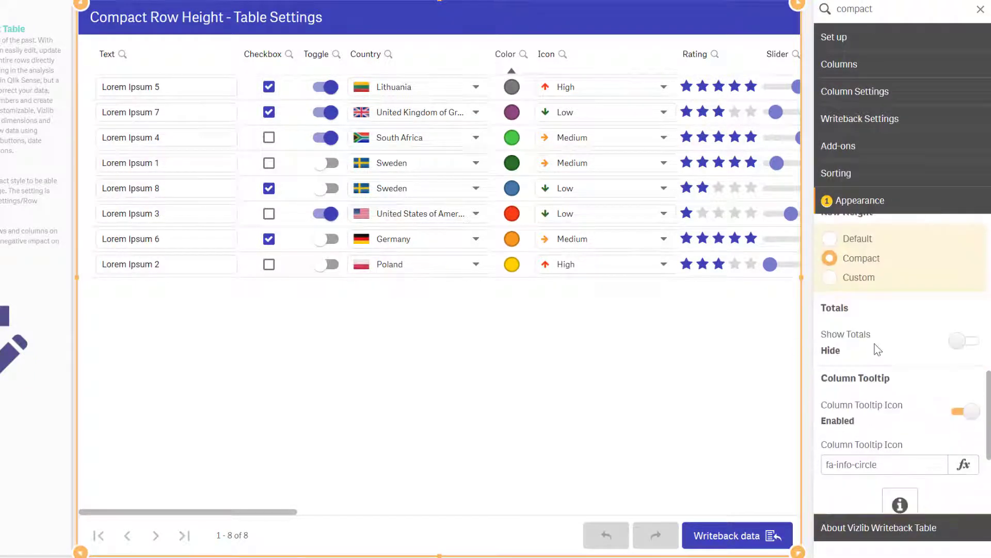
Give the table a custom row height and adjust its cell padding
click(830, 276)
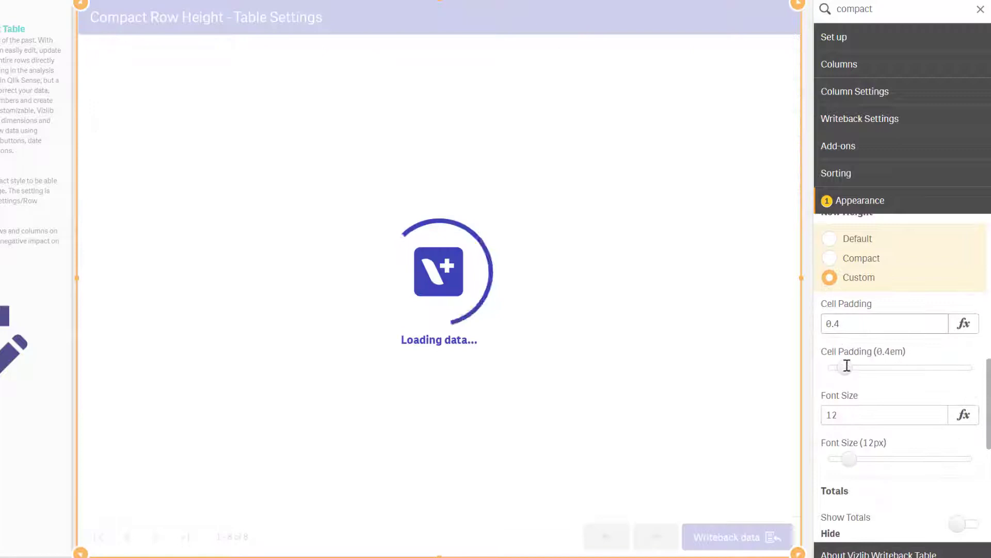
drag(847, 368, 851, 367)
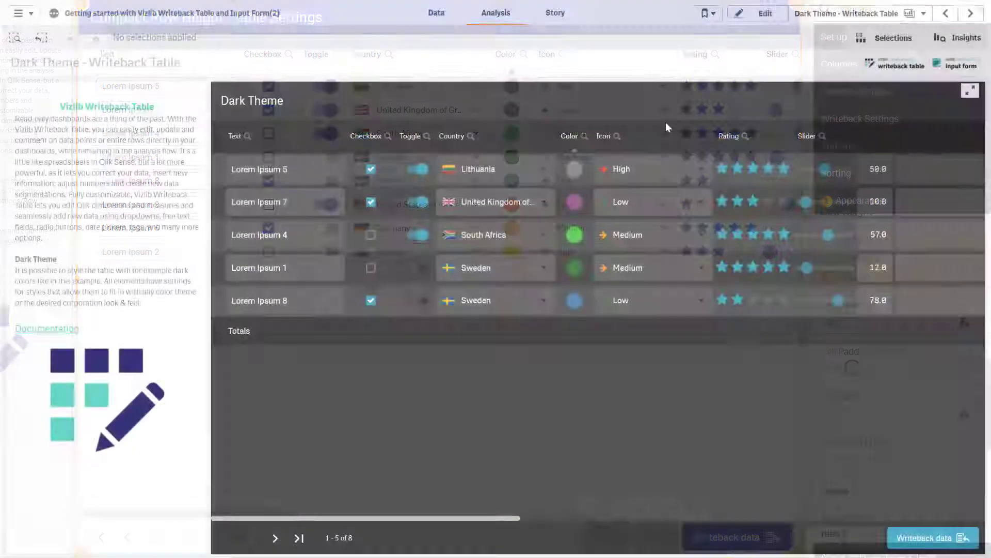
Select the Dark Theme table and expand its Appearance header settings
click(764, 13)
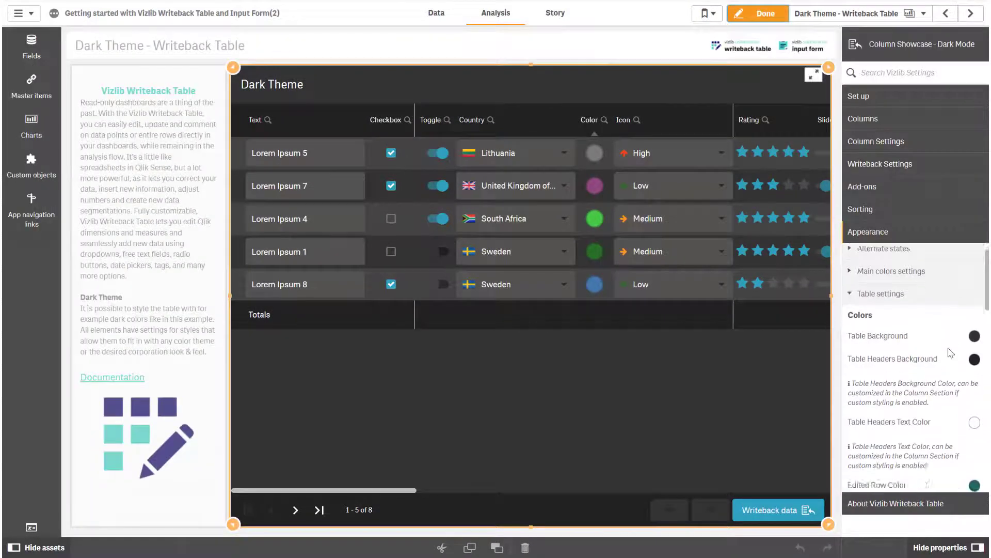
scroll(down, 3)
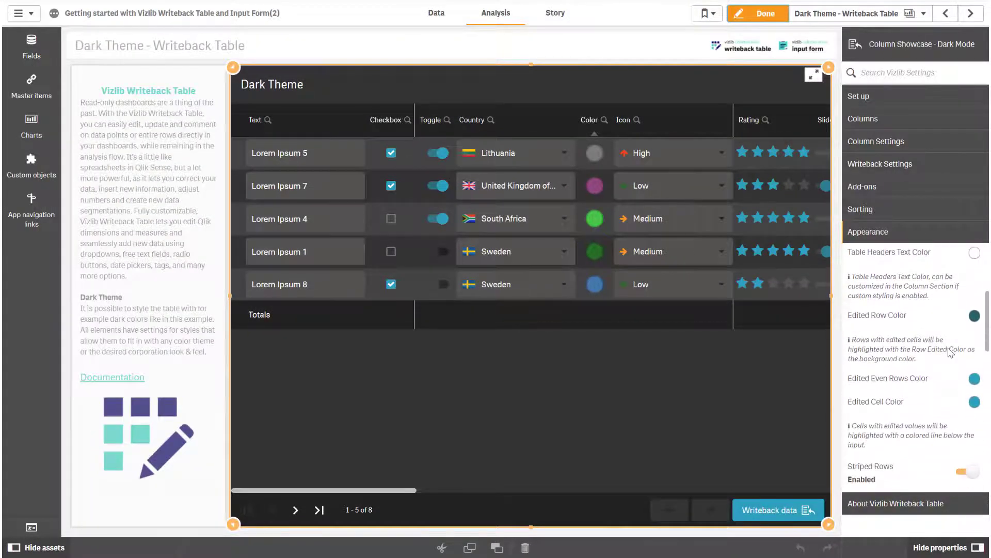
scroll(down, 3)
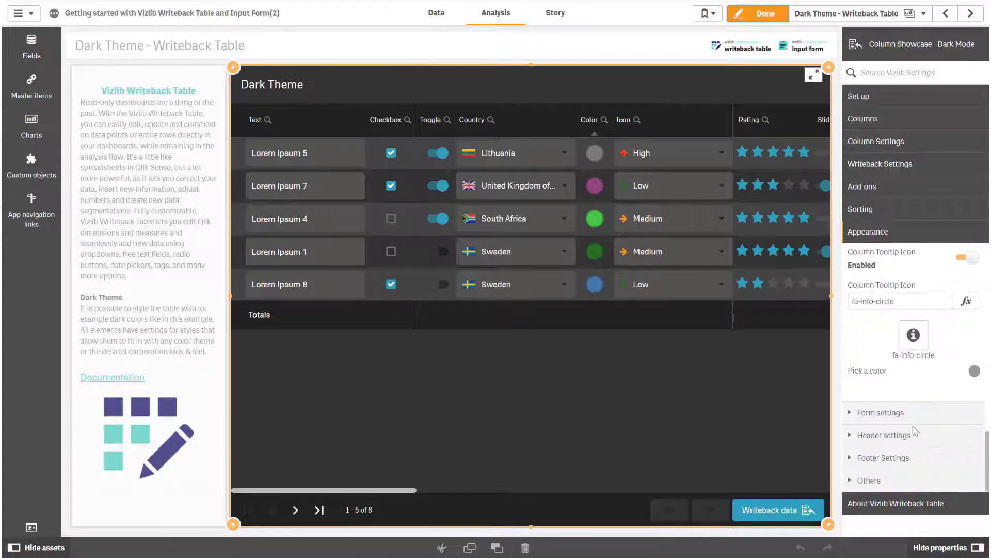
click(884, 434)
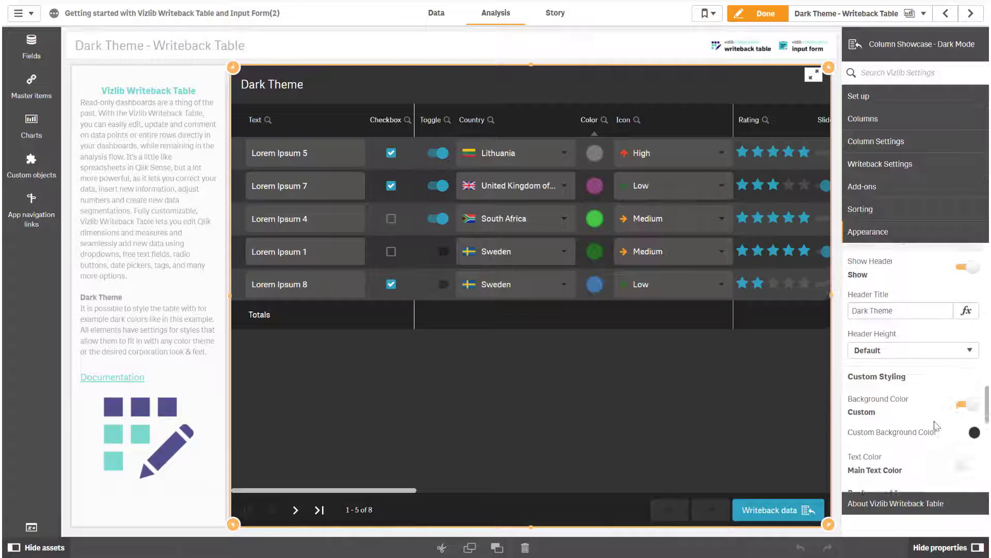
scroll(down, 3)
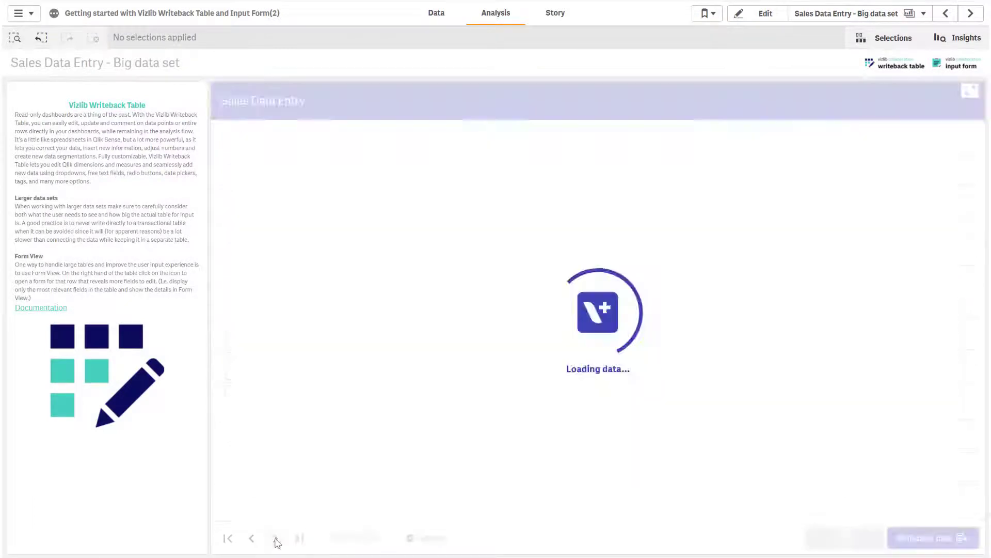
Page the sales table to rows 21–30 and open Form View for the Oysters $17.51 row
click(275, 538)
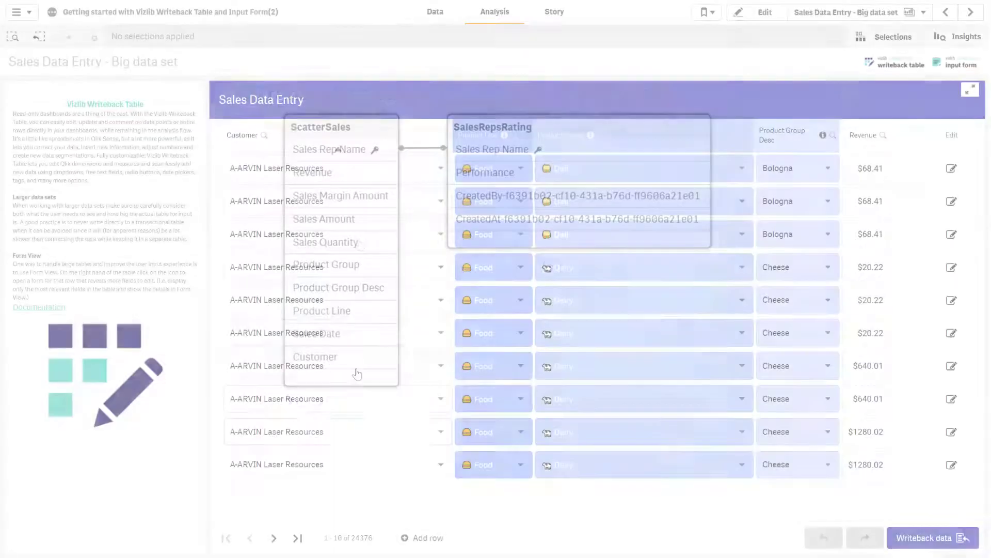
click(274, 538)
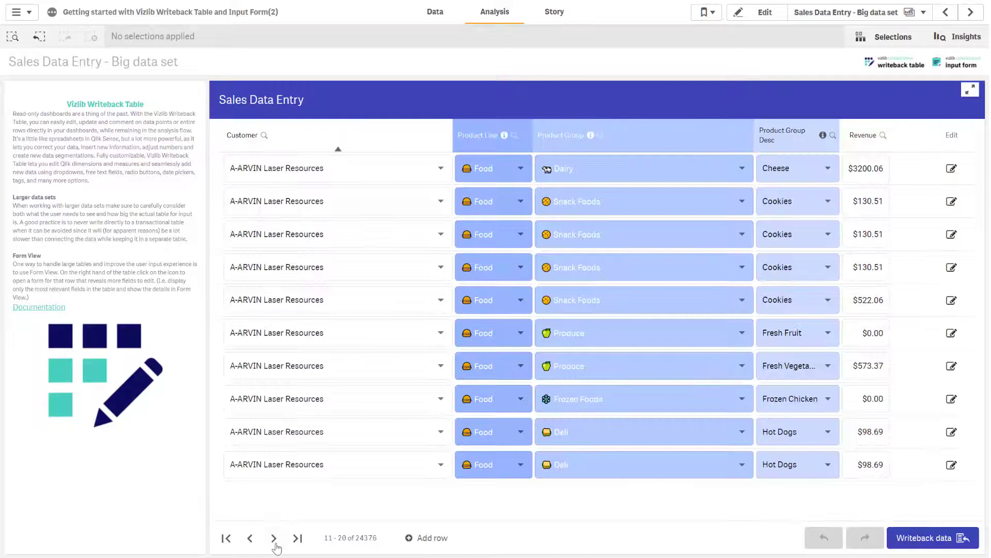
click(274, 538)
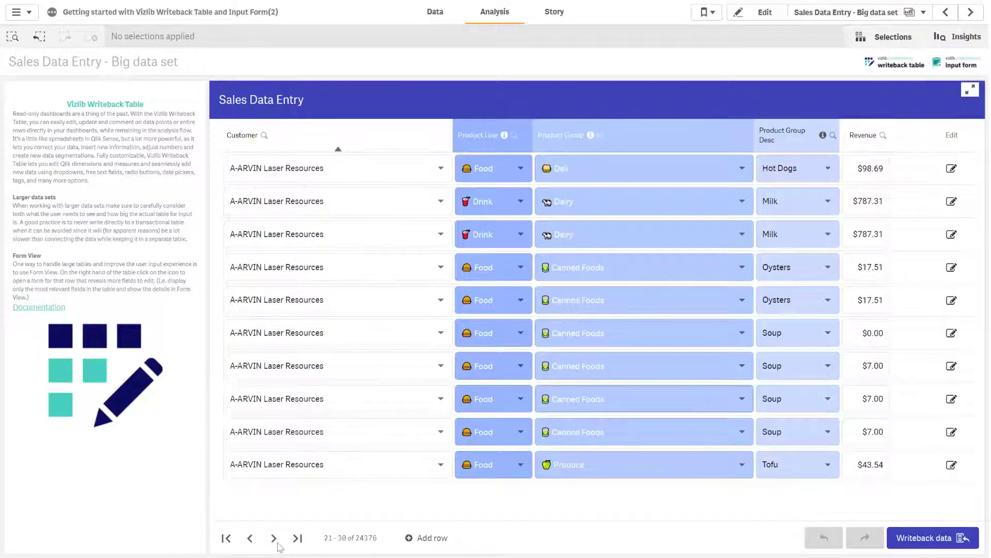
click(952, 267)
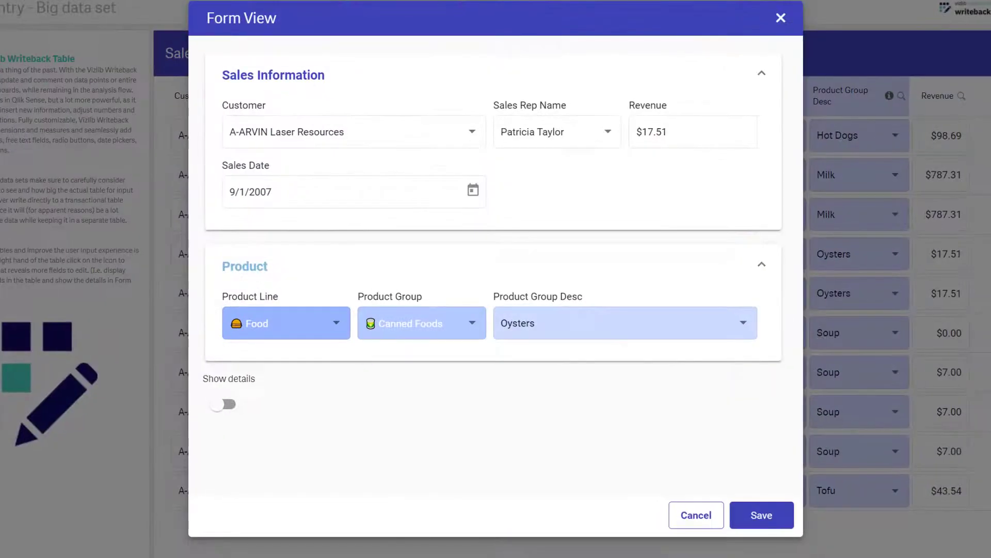
Change the Oysters revenue to $17.70, show Details, and focus the Sales Quantity field
click(693, 132)
text(70)
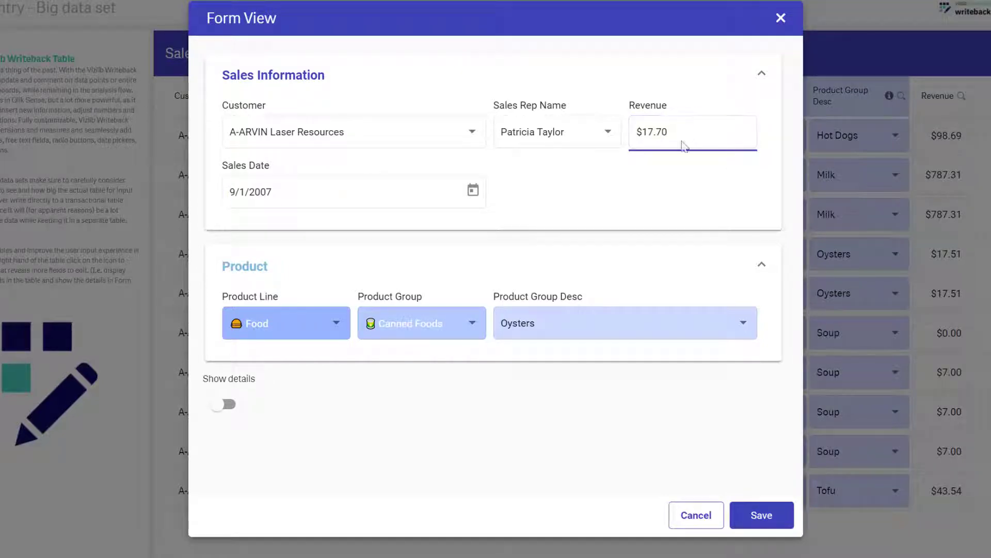
click(223, 403)
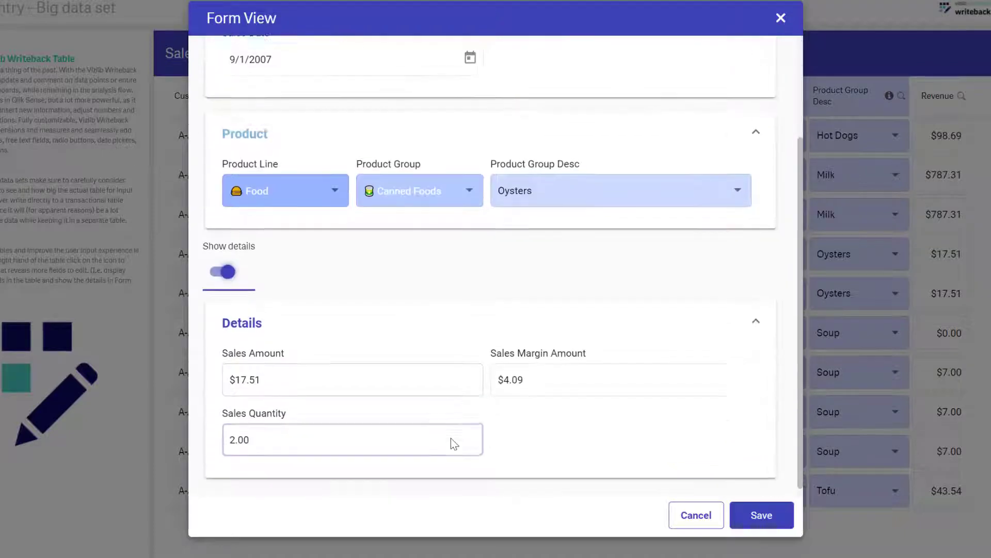
click(762, 514)
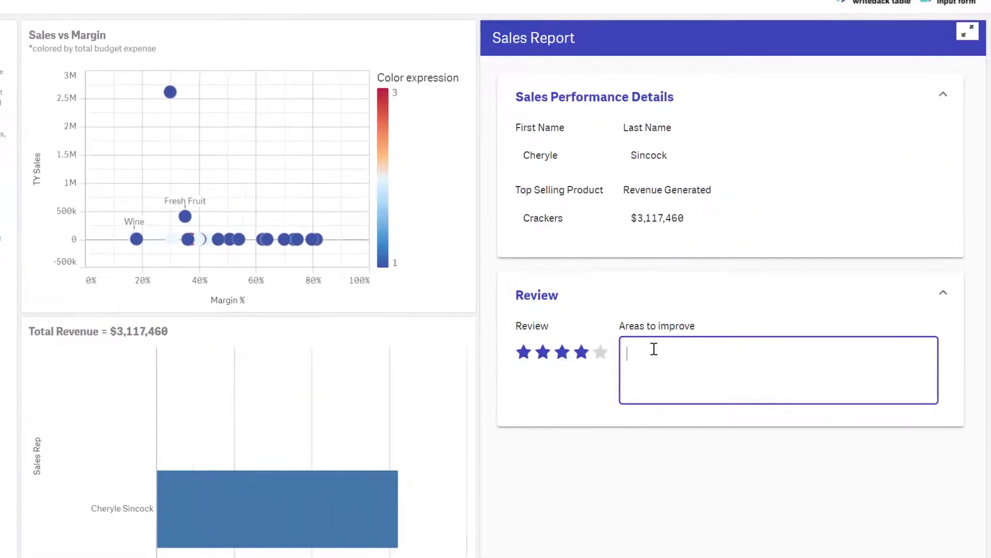
Enter 'The margin on wine is too low!' as the Areas to improve note
text(The margin on wine is)
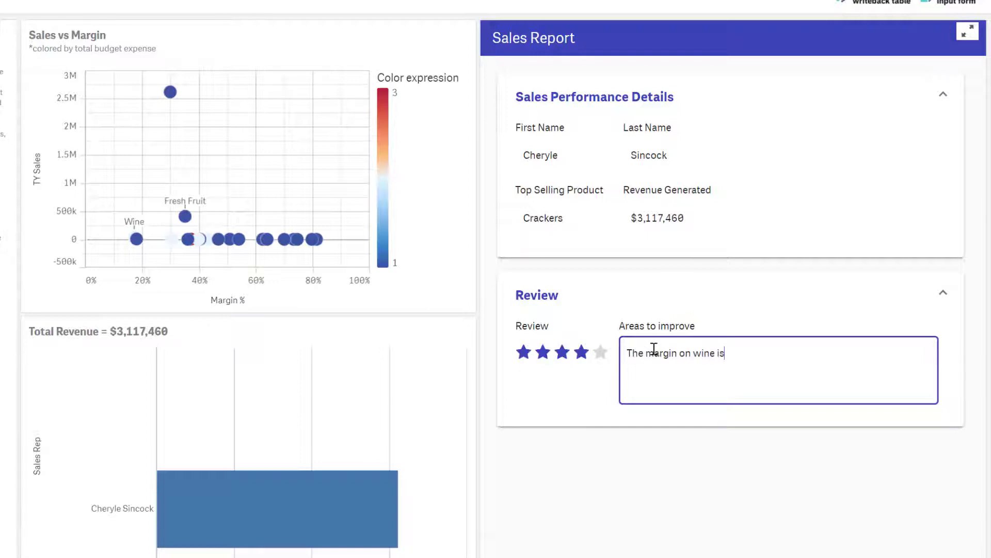
text(too low!)
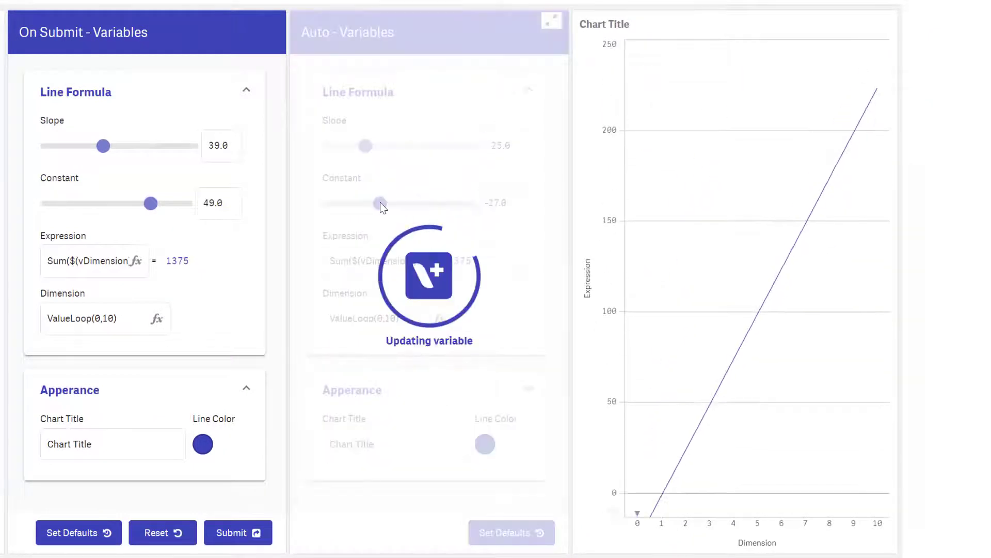
Set slope to 57 and constant to 23, type 'Nice', and use a green line colour
drag(103, 146, 130, 146)
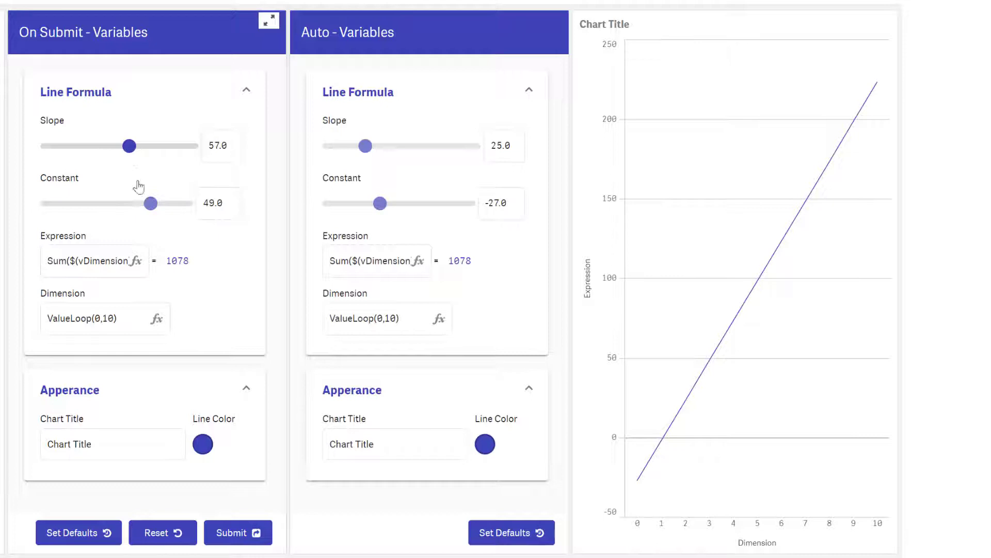
click(203, 444)
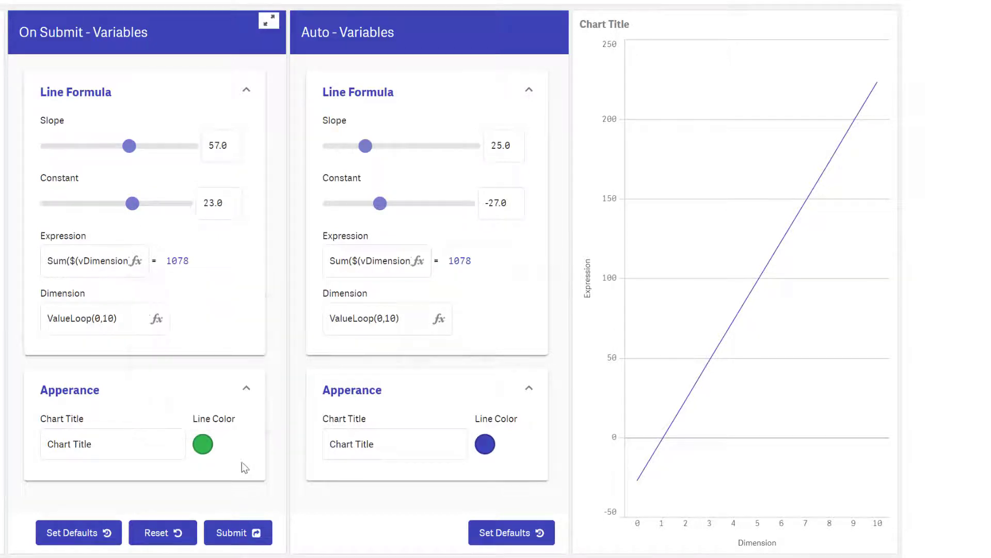
text(Nice)
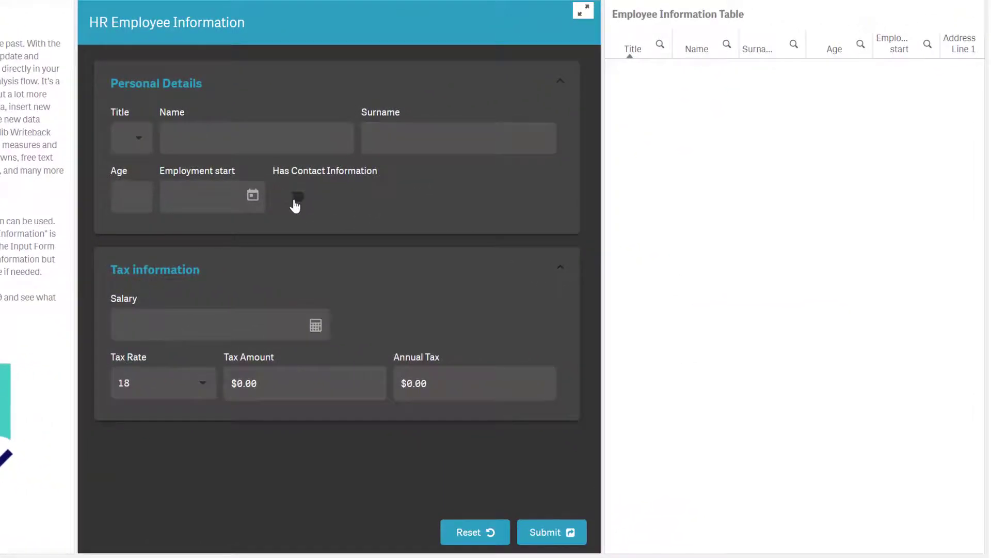
Toggle contact information on and off, then enter salary 10001 to calculate tax figures
click(290, 196)
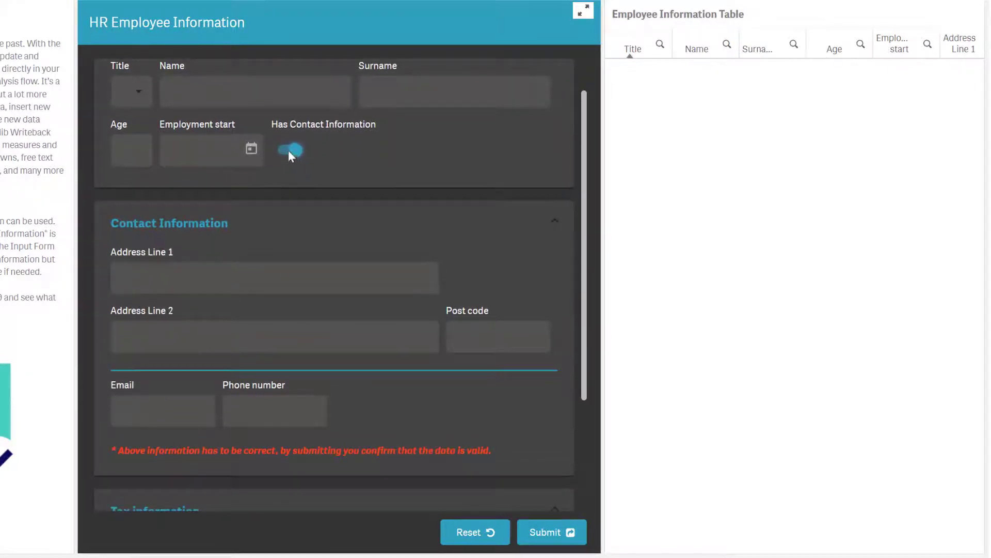
click(289, 152)
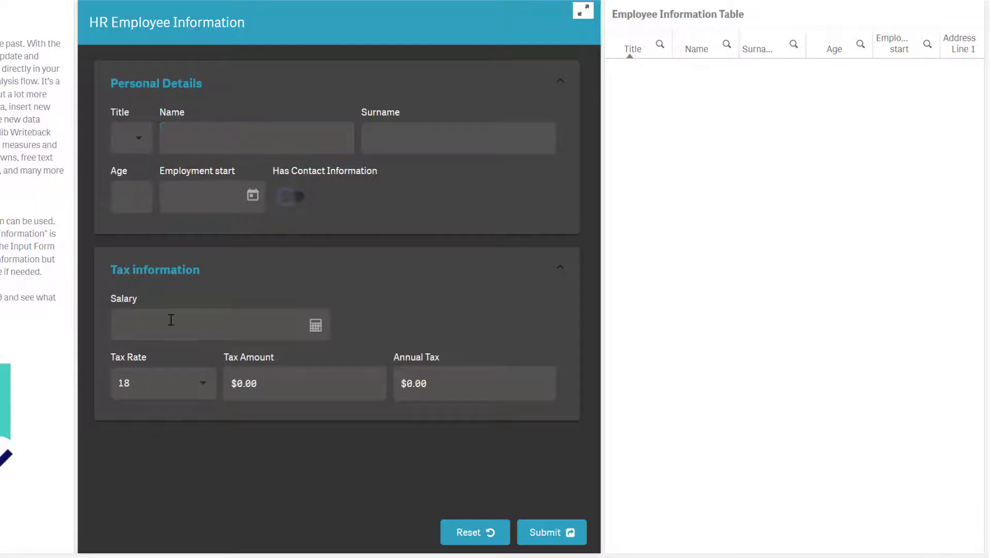
text(10001.00)
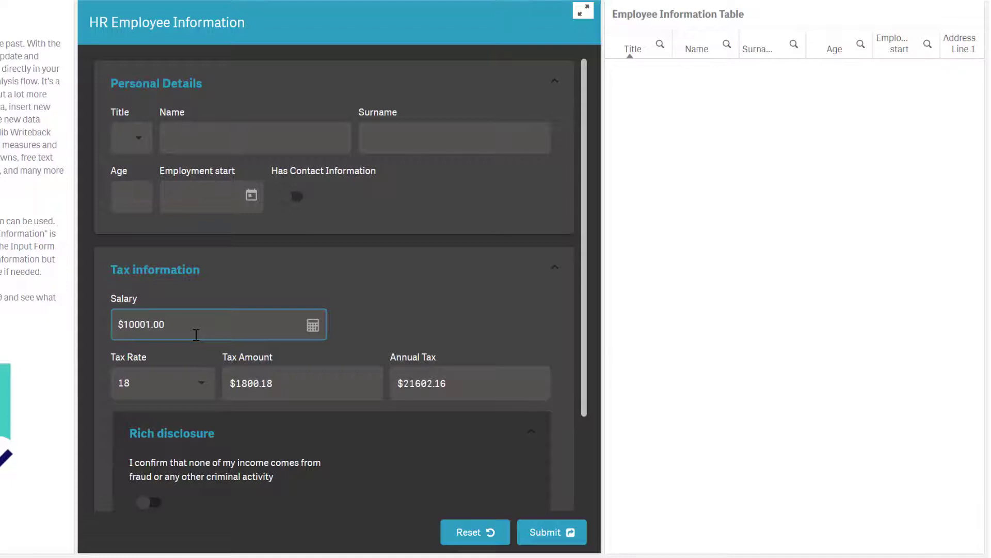
click(148, 502)
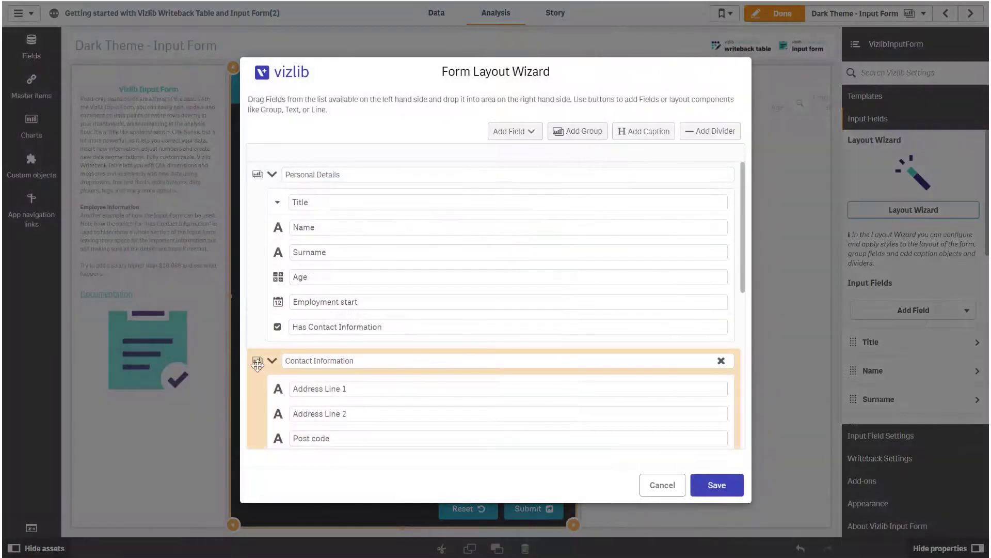
Inspect the Column([Salary]) > 10000 group condition and cancel without changes
scroll(down, 3)
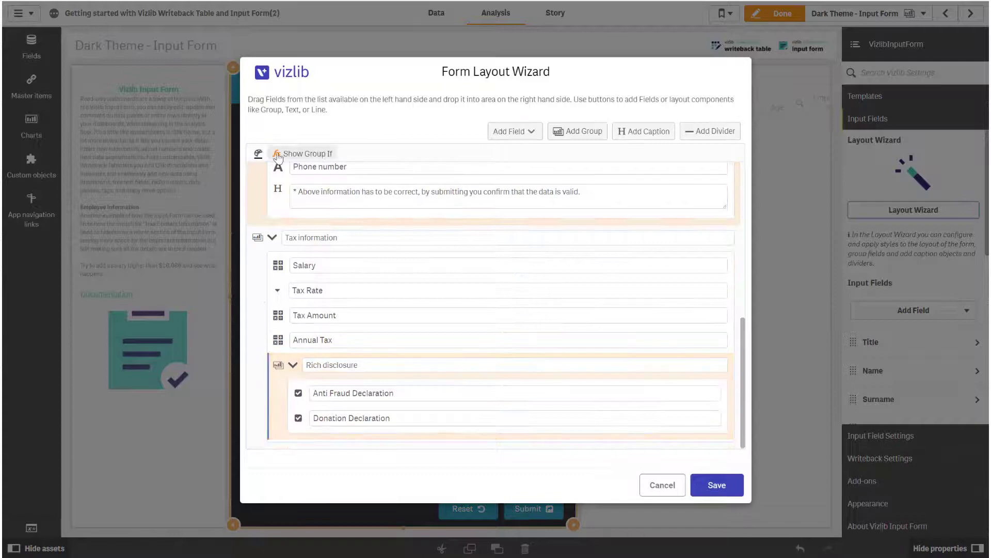
click(277, 154)
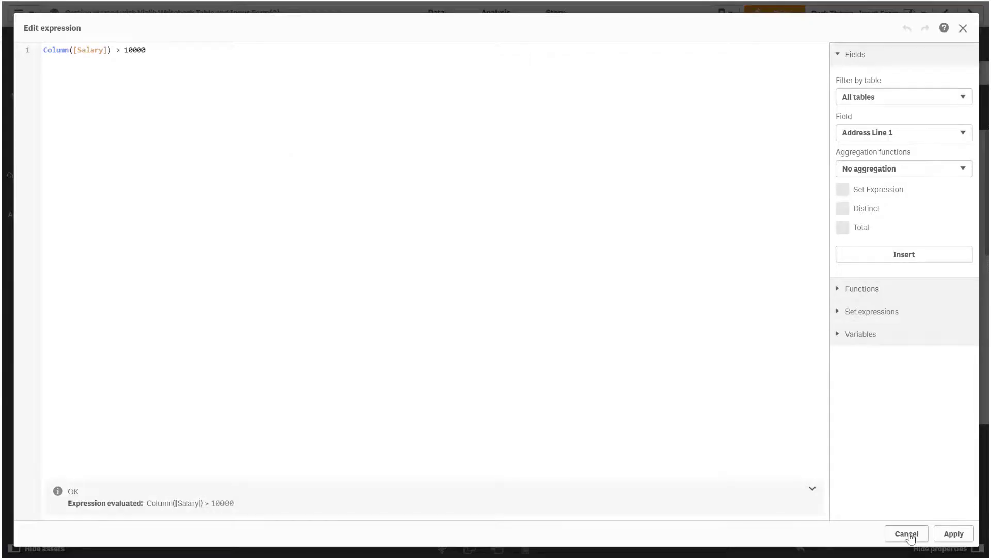
click(905, 533)
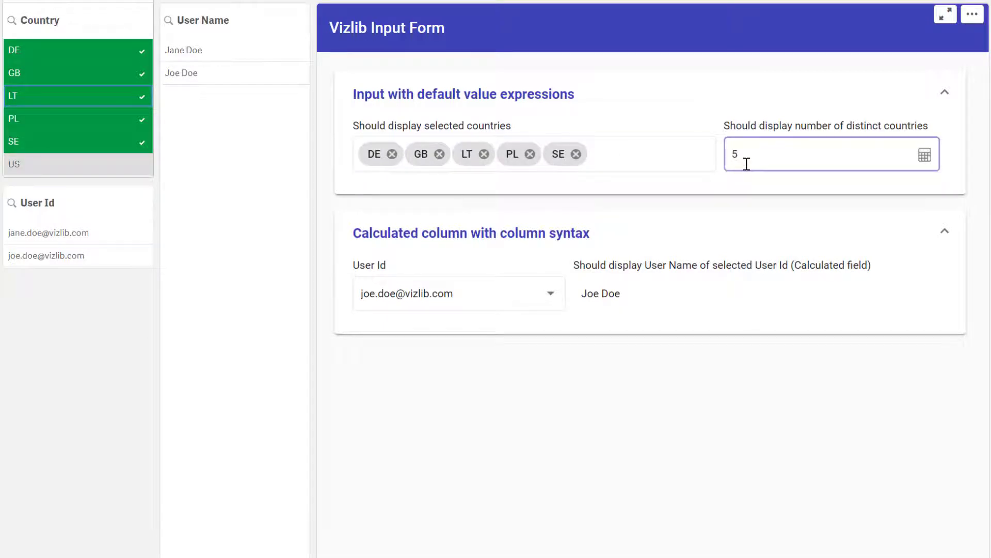
Switch User Id to Jane Doe's, then pick the second user id
click(457, 293)
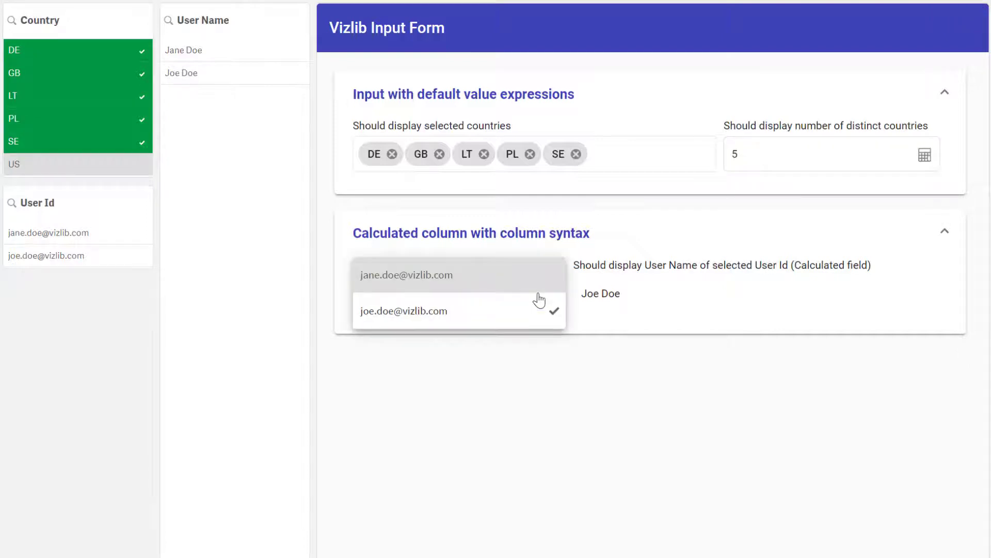
click(407, 274)
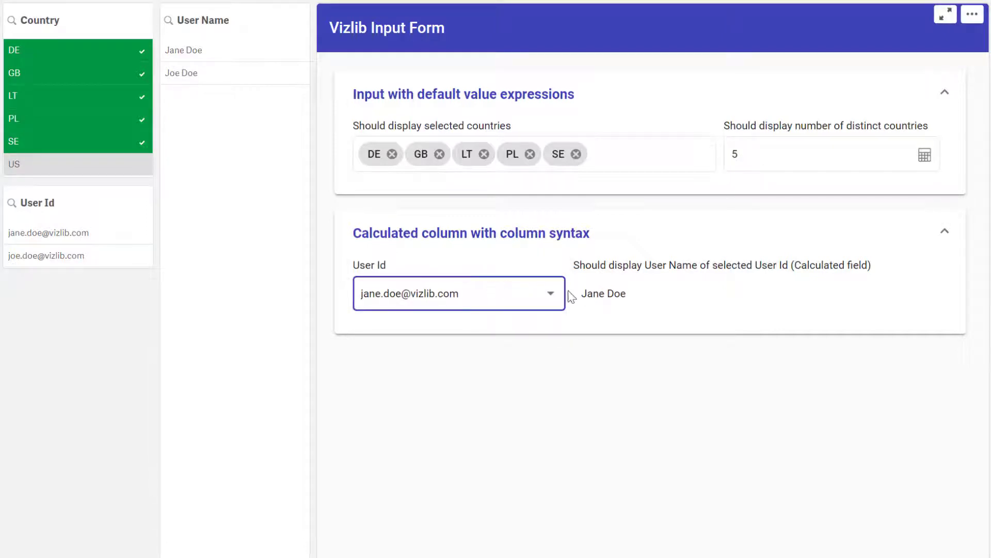
mouse_move(510, 297)
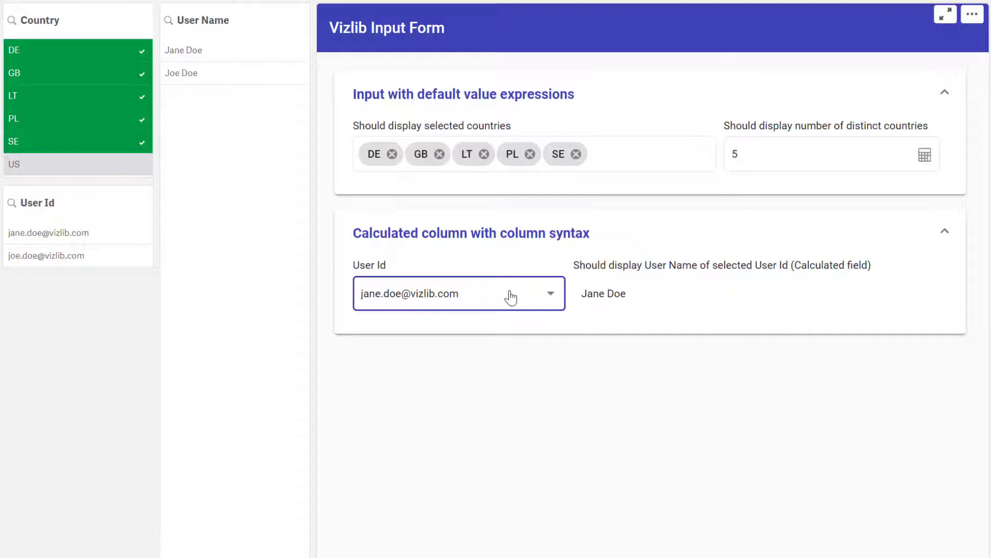
click(459, 293)
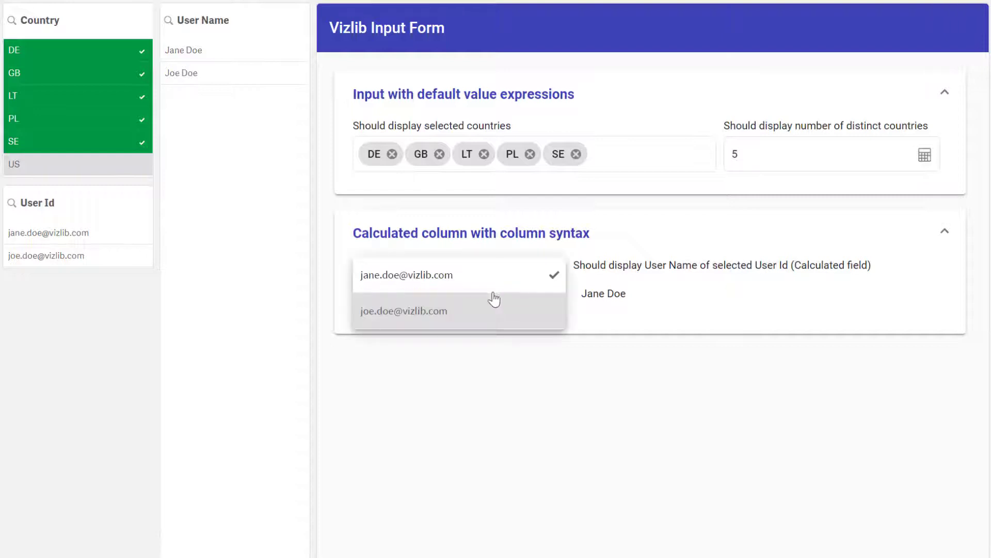
click(403, 311)
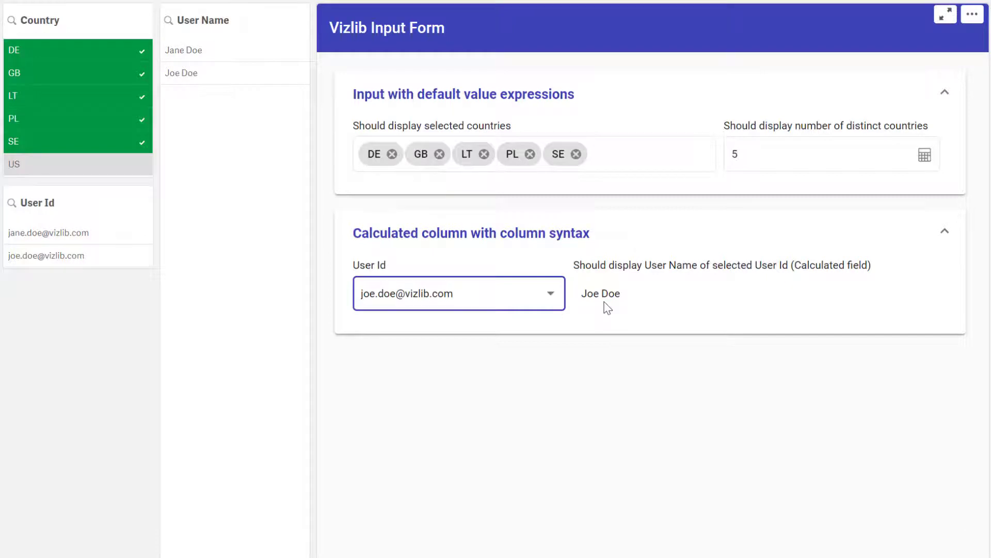
mouse_move(970, 454)
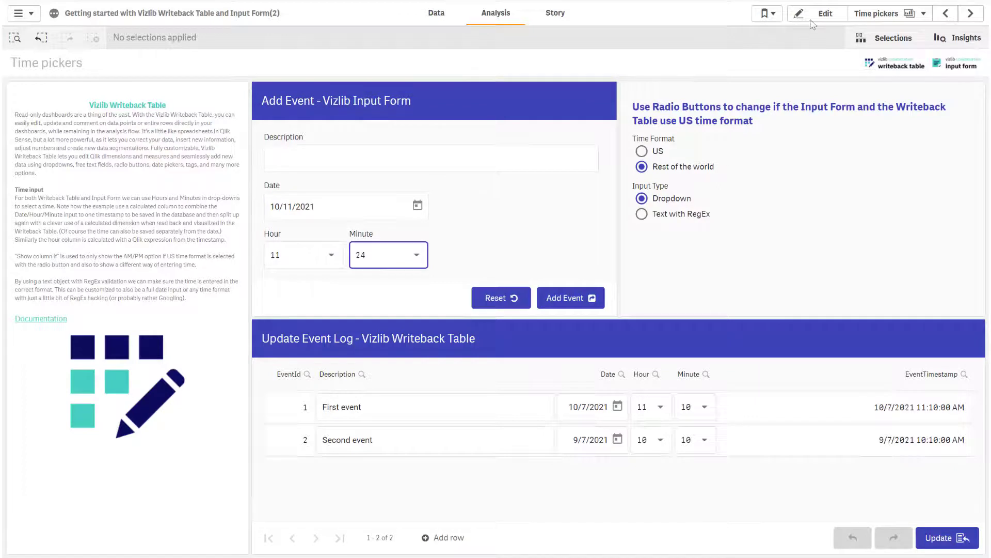
Edit the Time pickers sheet and expand the Hour column's Data settings
click(825, 12)
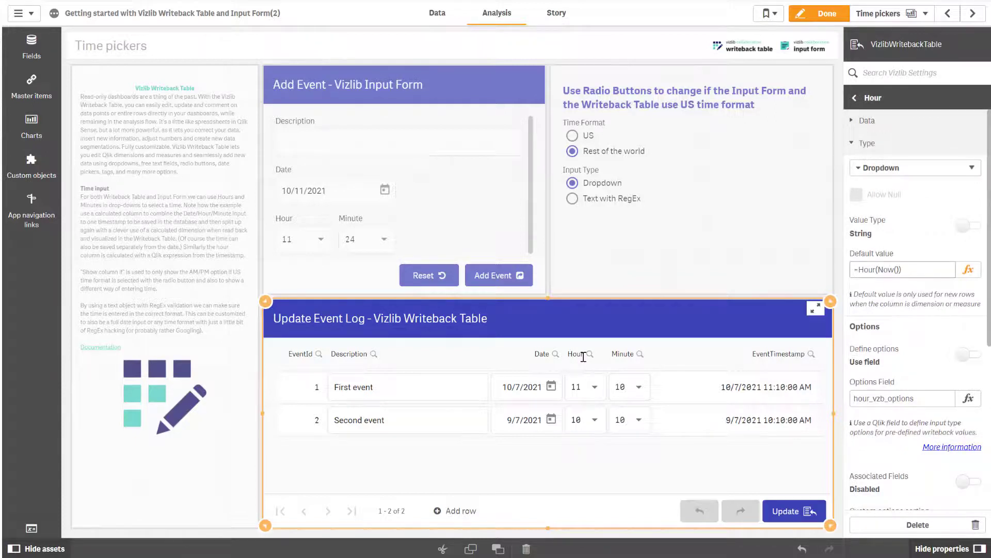
click(867, 120)
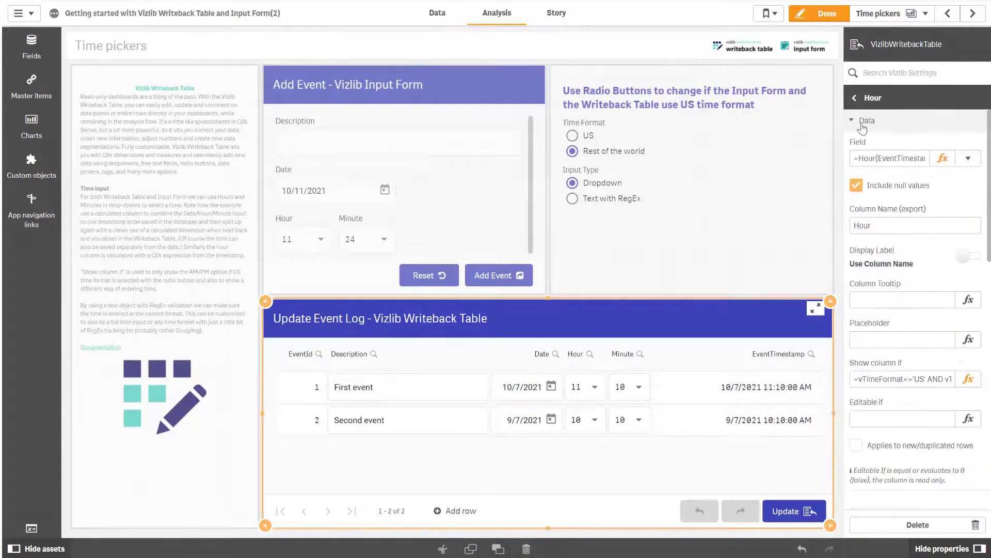
click(954, 158)
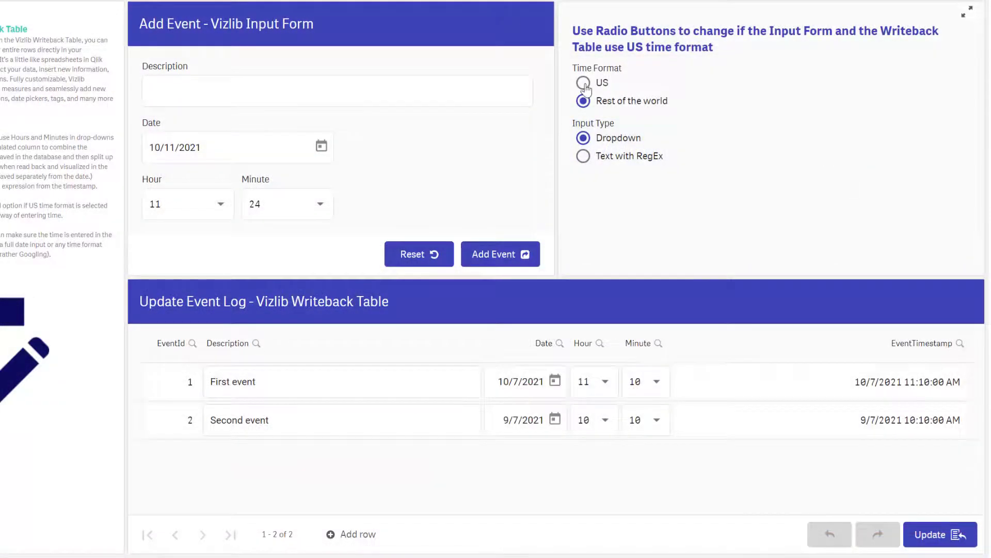
Set the time format to Rest of the world and input type to Text with RegEx
click(583, 82)
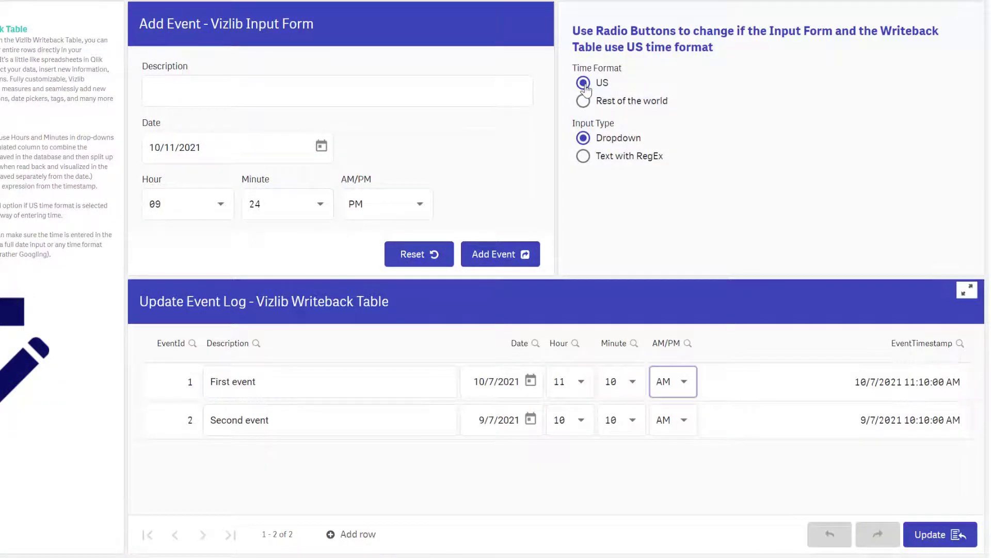
click(583, 85)
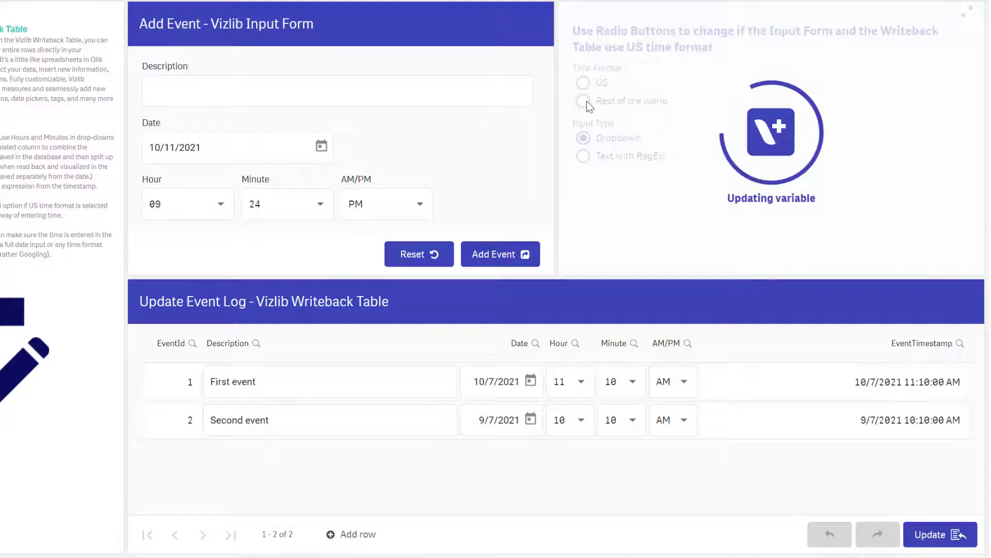
click(583, 101)
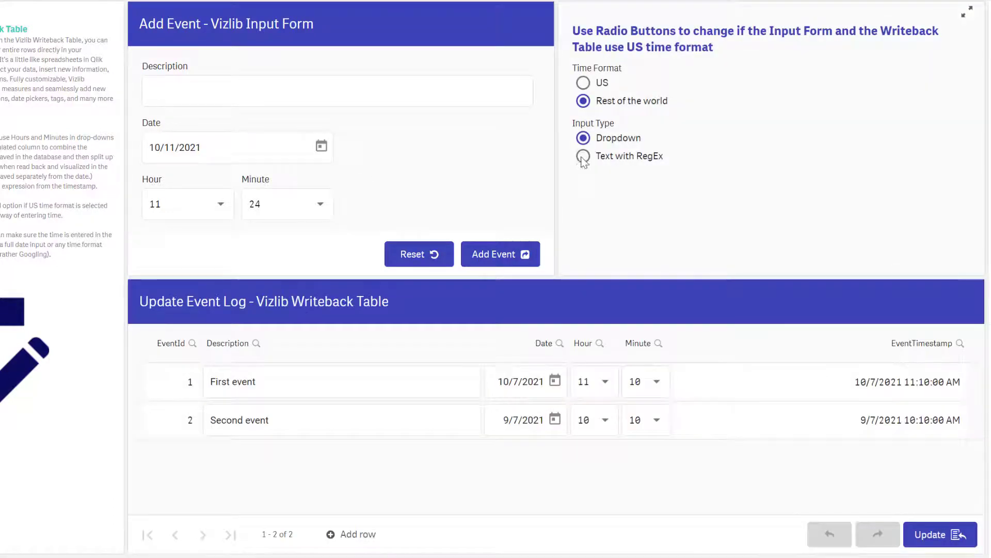
click(583, 156)
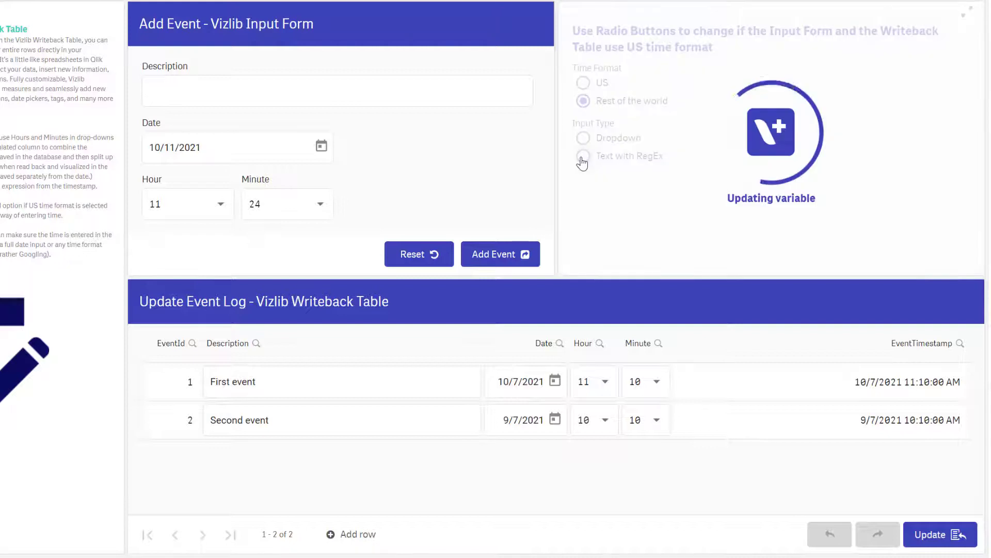
click(583, 156)
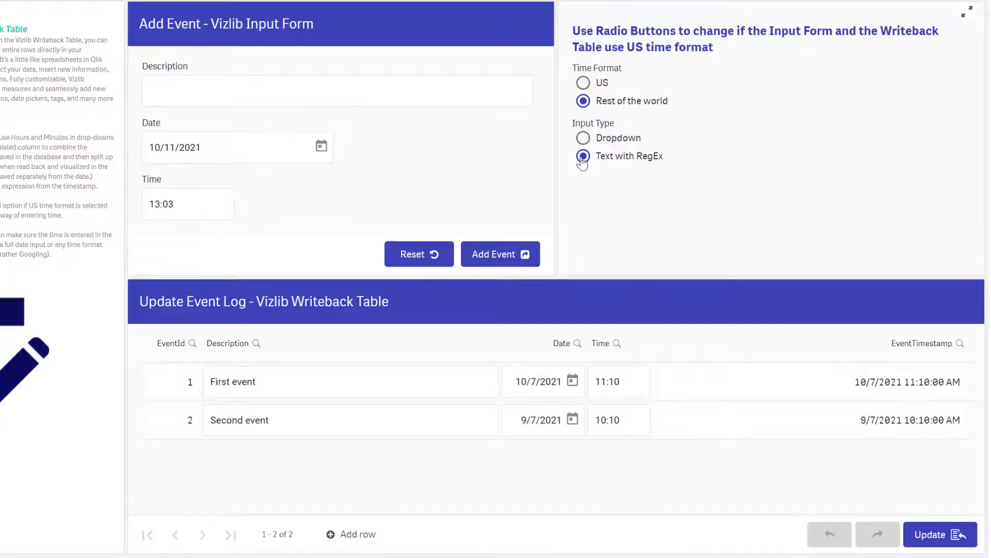
click(619, 381)
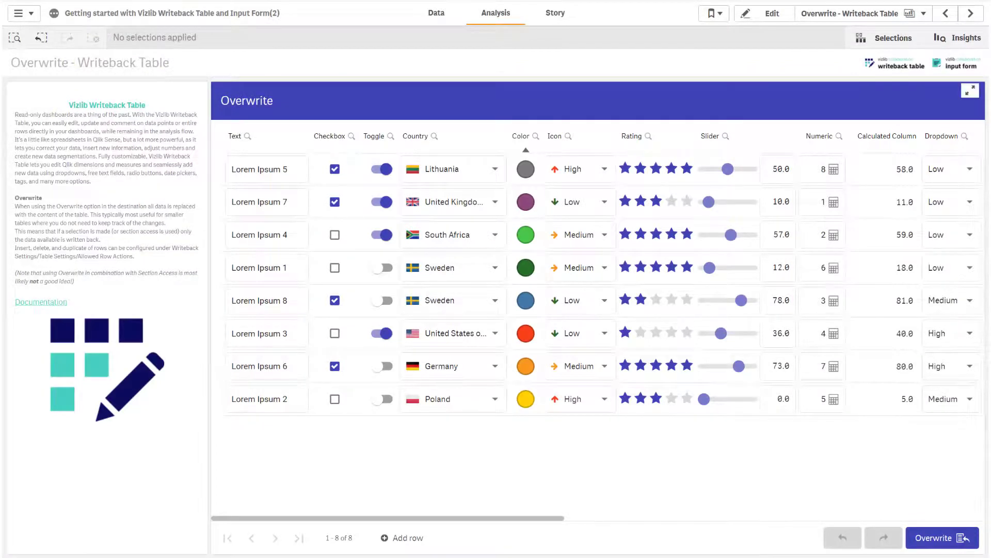
Scroll the Overwrite table horizontally to review its column types
scroll(right, 3)
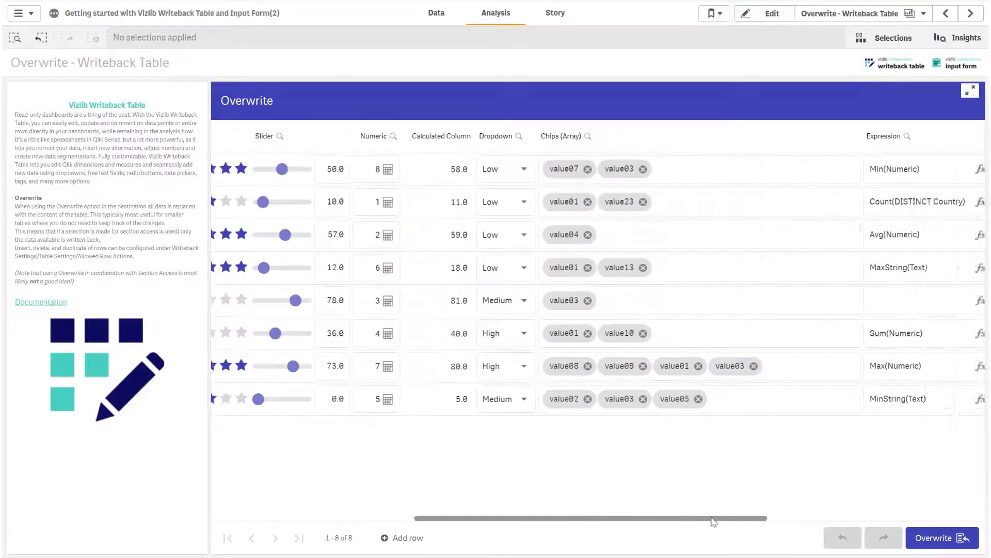
scroll(right, 3)
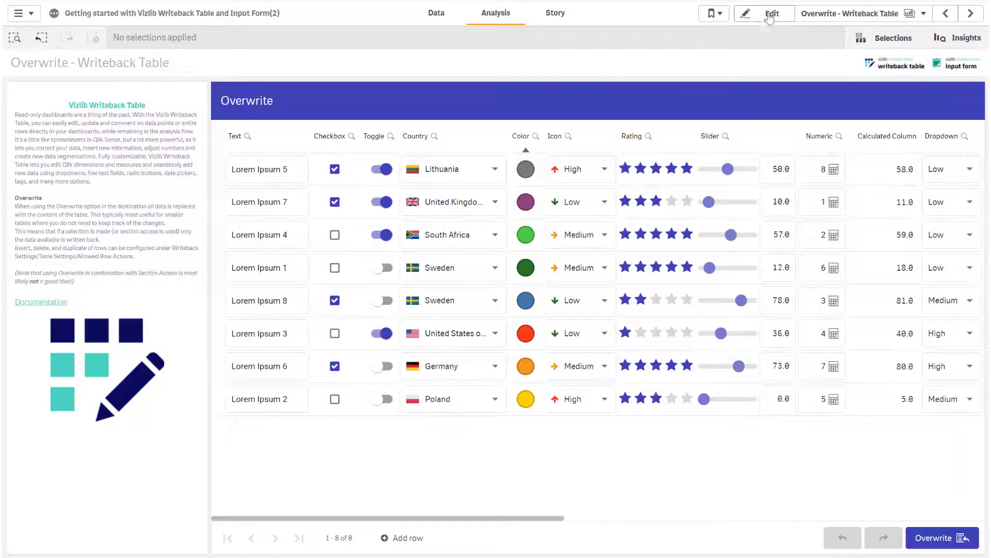
Check the empty add and duplicate row action conditions, then finish editing
click(771, 13)
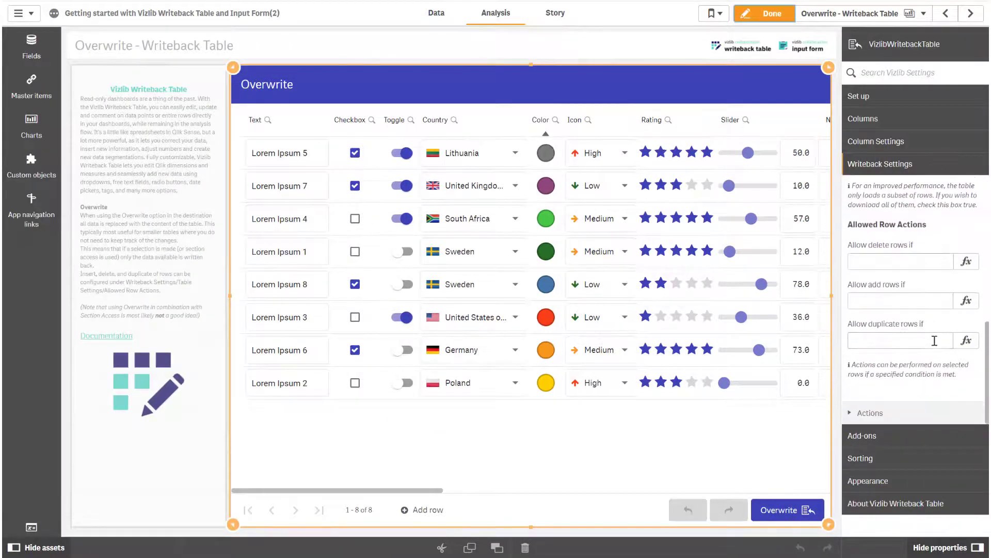
click(901, 261)
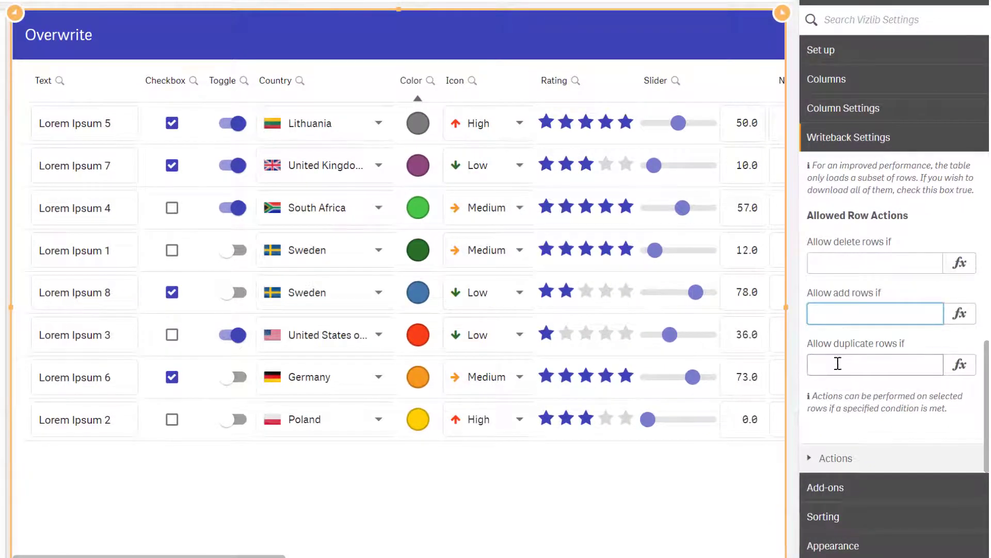
click(875, 364)
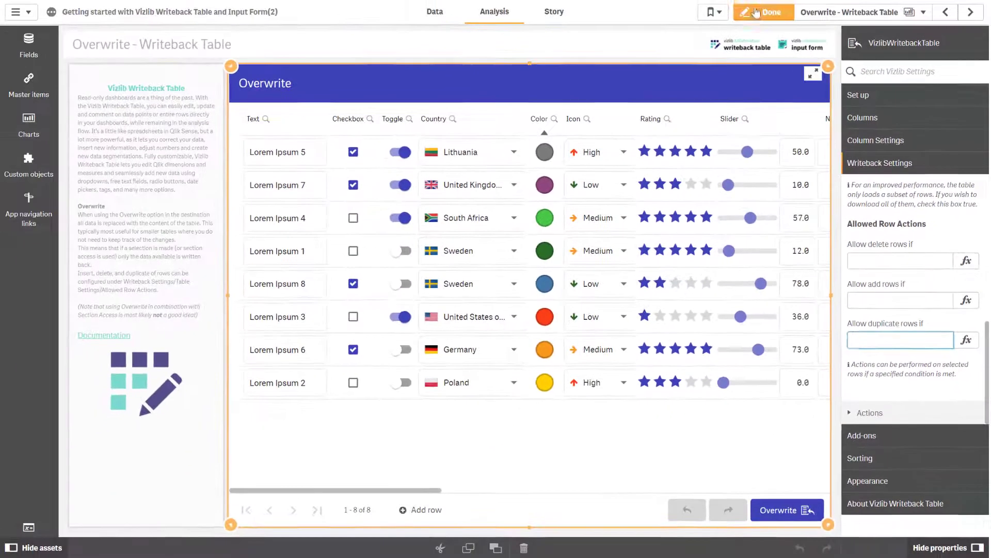
click(763, 12)
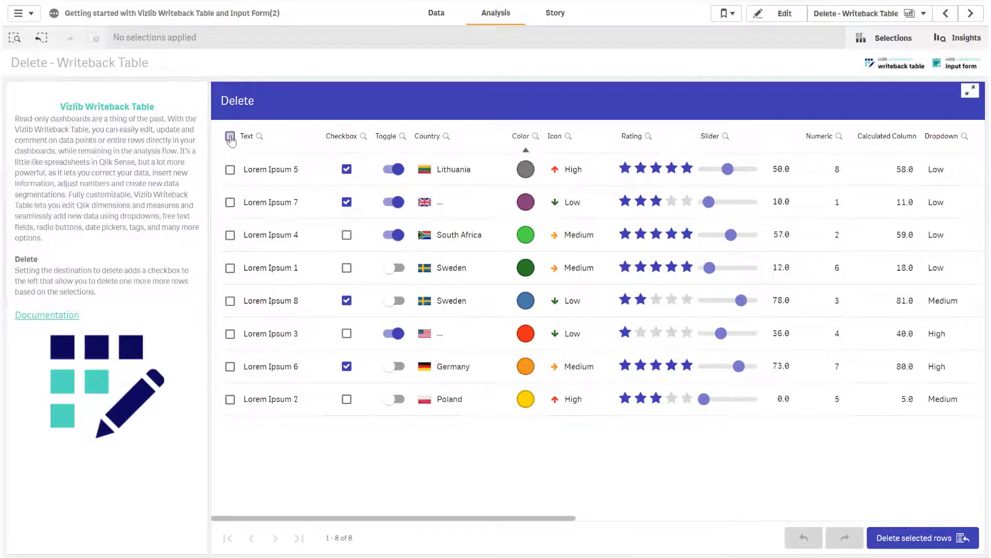
Tick the Lorem Ipsum 5, 7 and 4 rows and delete the selected rows
click(231, 136)
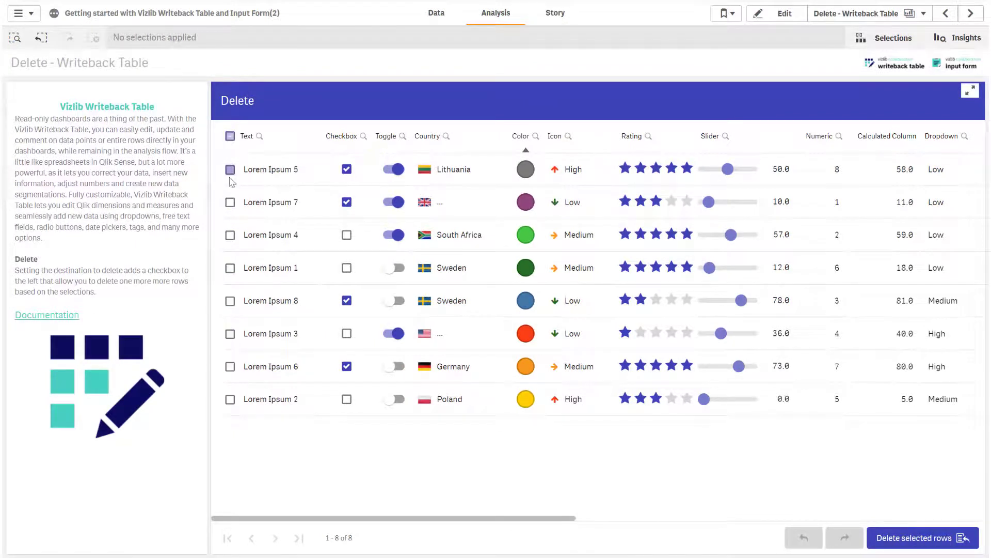
click(231, 135)
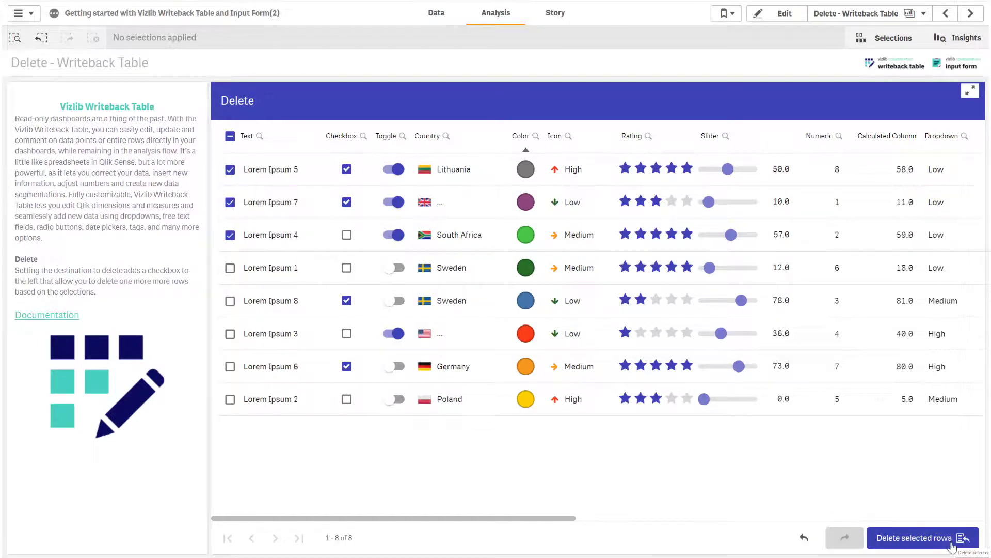
click(971, 12)
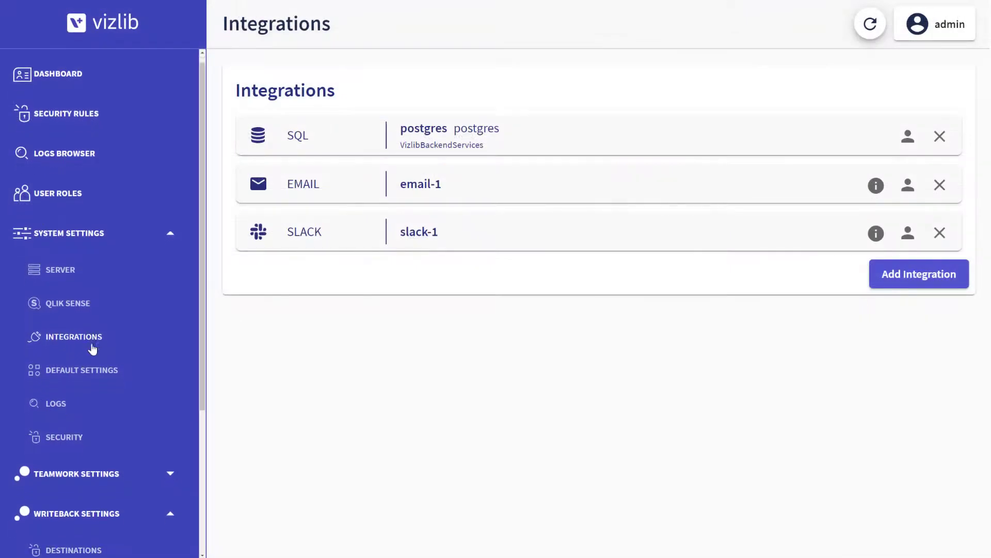
Open Writeback Settings Destinations, view and close the user access list, then scroll to the ColumnShowcase.qvd destination
scroll(down, 3)
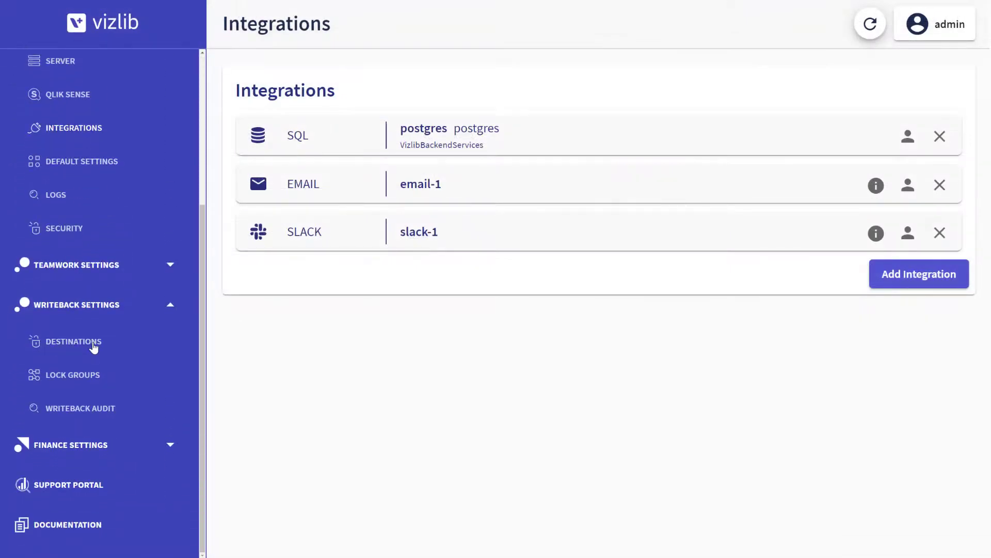
click(74, 341)
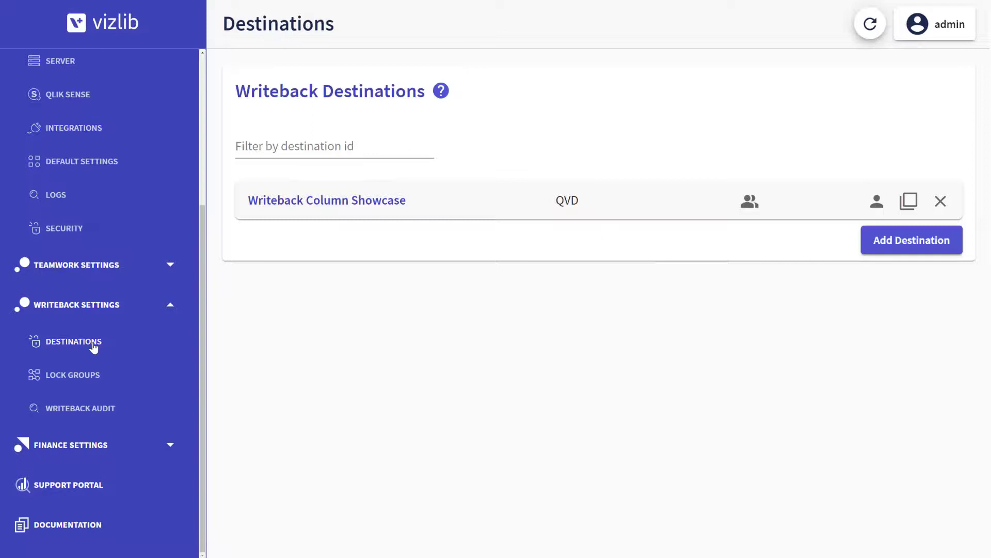
click(749, 201)
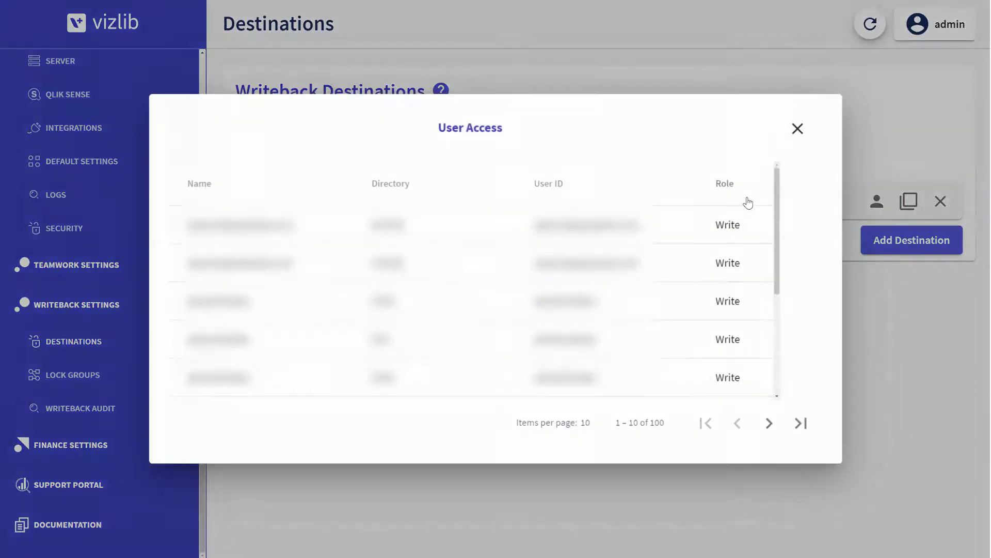
click(797, 128)
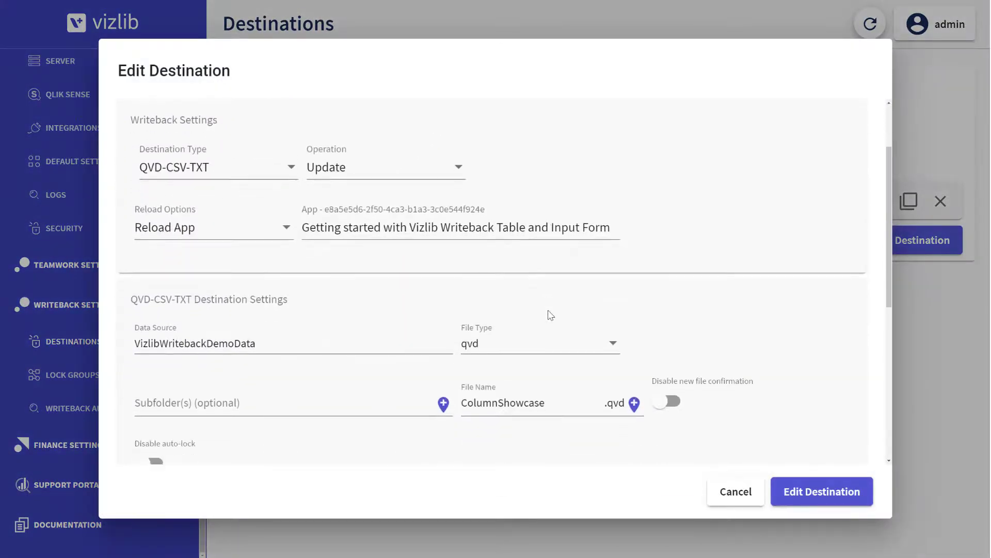
scroll(down, 3)
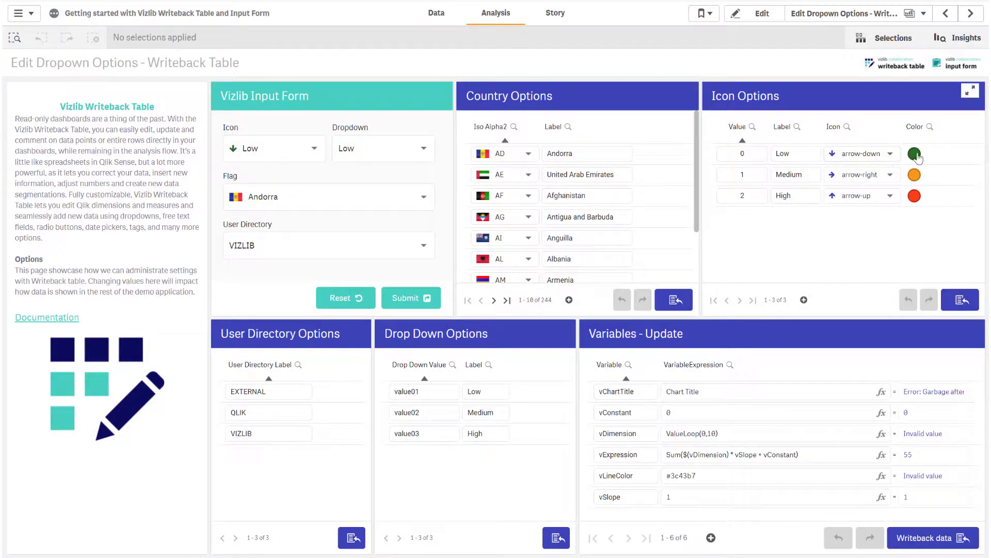
Click the Low icon colour, then start editing the vChartTitle expression 'Chart Title'
click(913, 153)
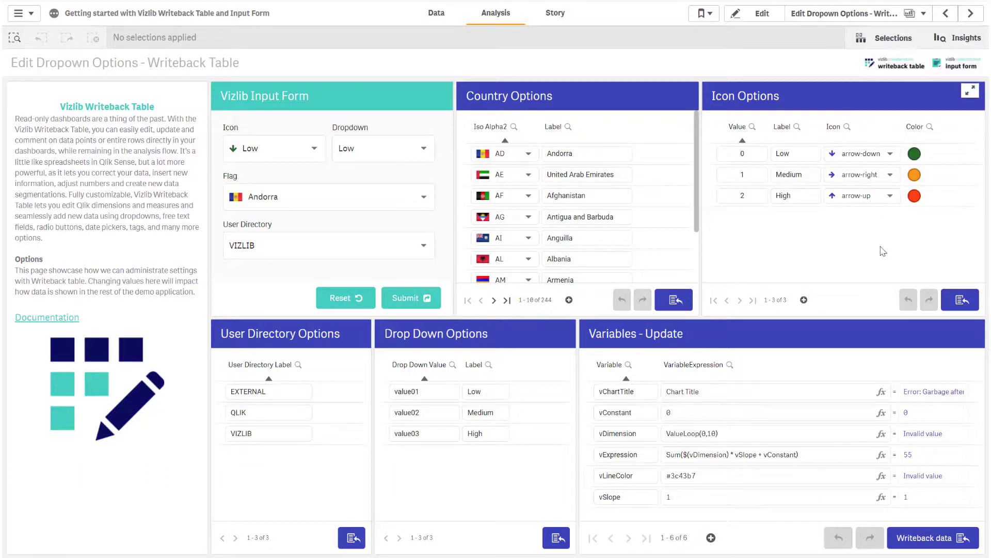
click(775, 390)
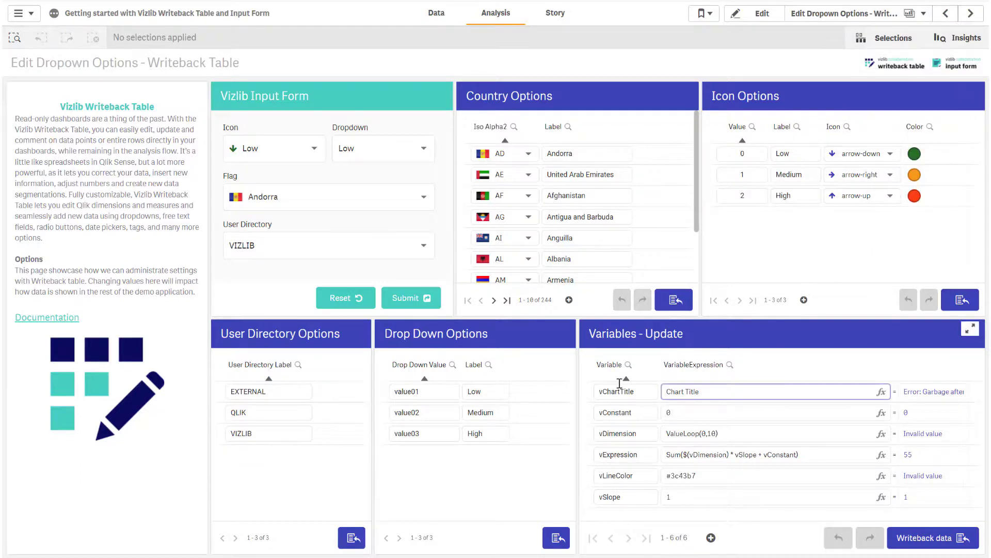